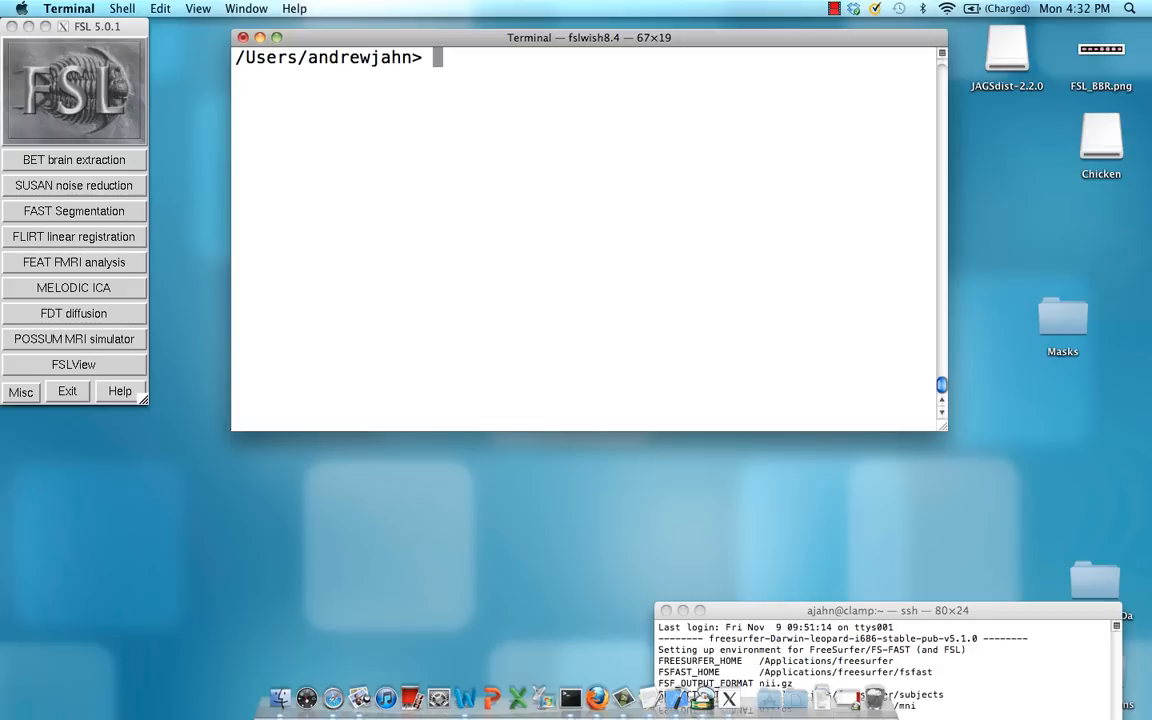
# - Launch FSLView from the Terminal so an empty viewer window opens
pyautogui.write('fslview')
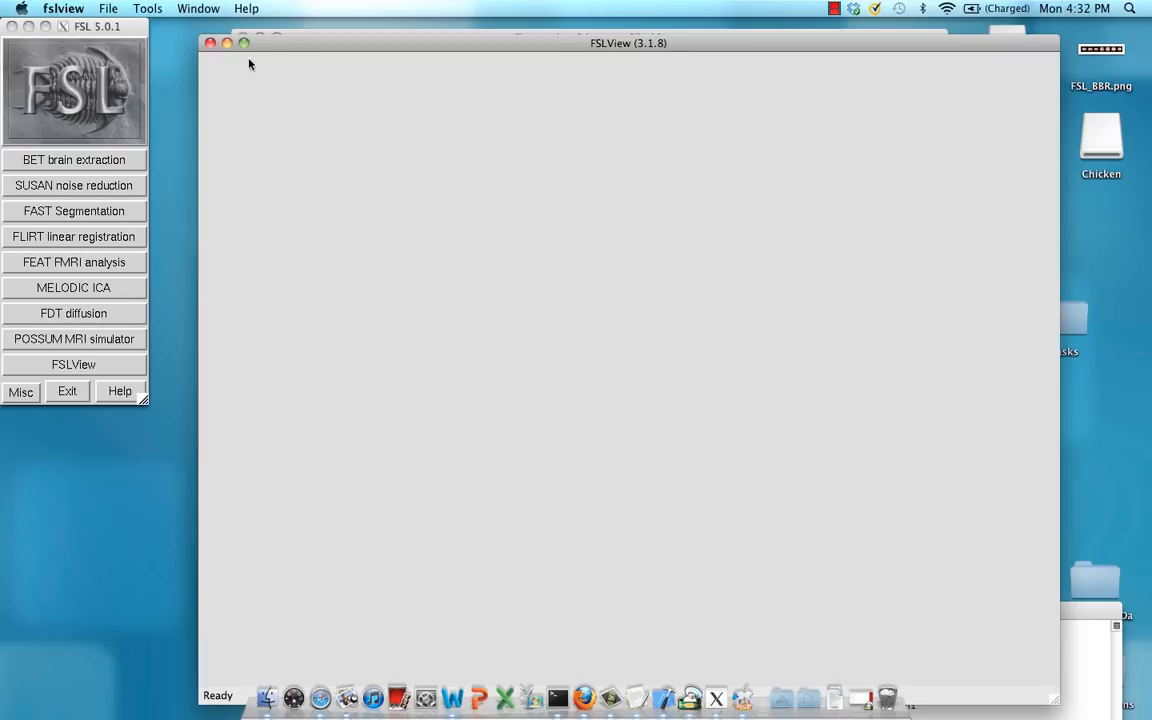
# - Load the standard avg152T1_brain.nii.gz template into the orthogonal views
pyautogui.click(136, 10)
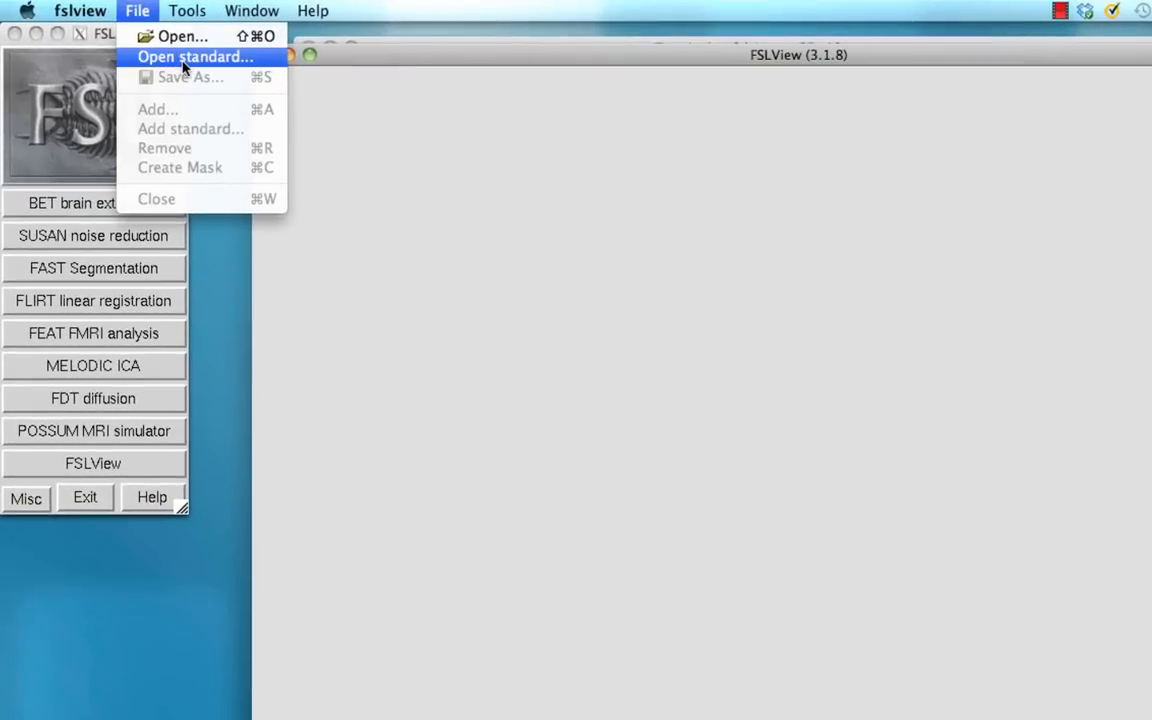
pyautogui.click(194, 56)
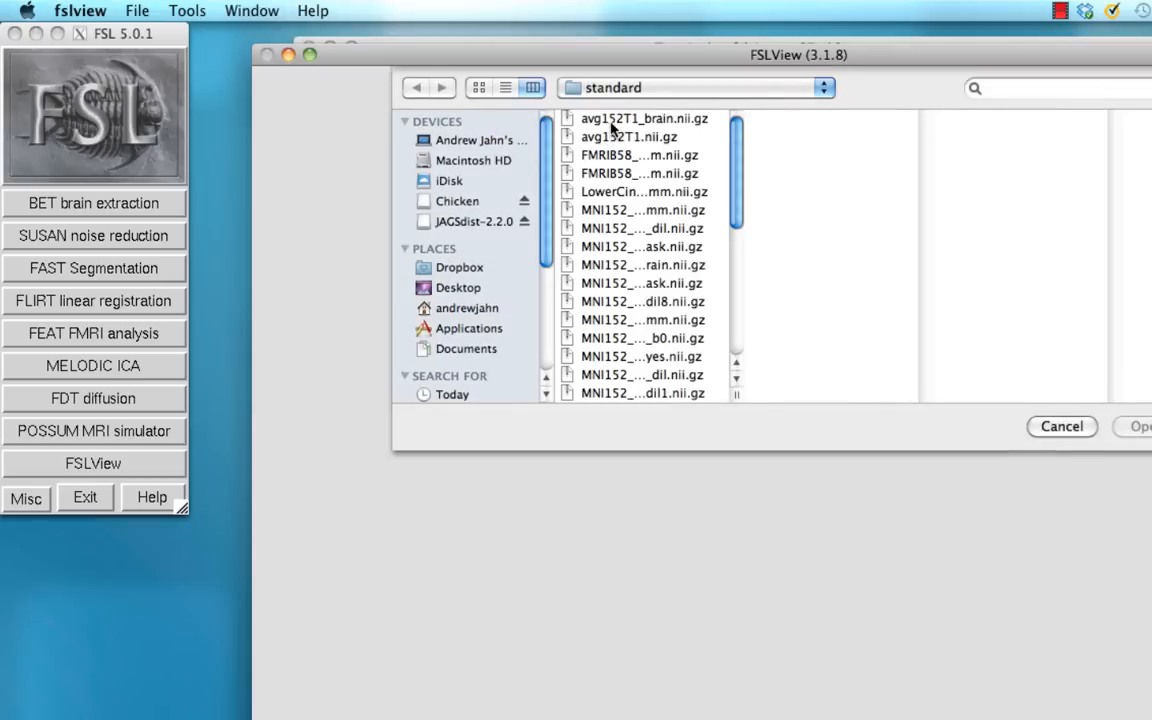
pyautogui.click(644, 118)
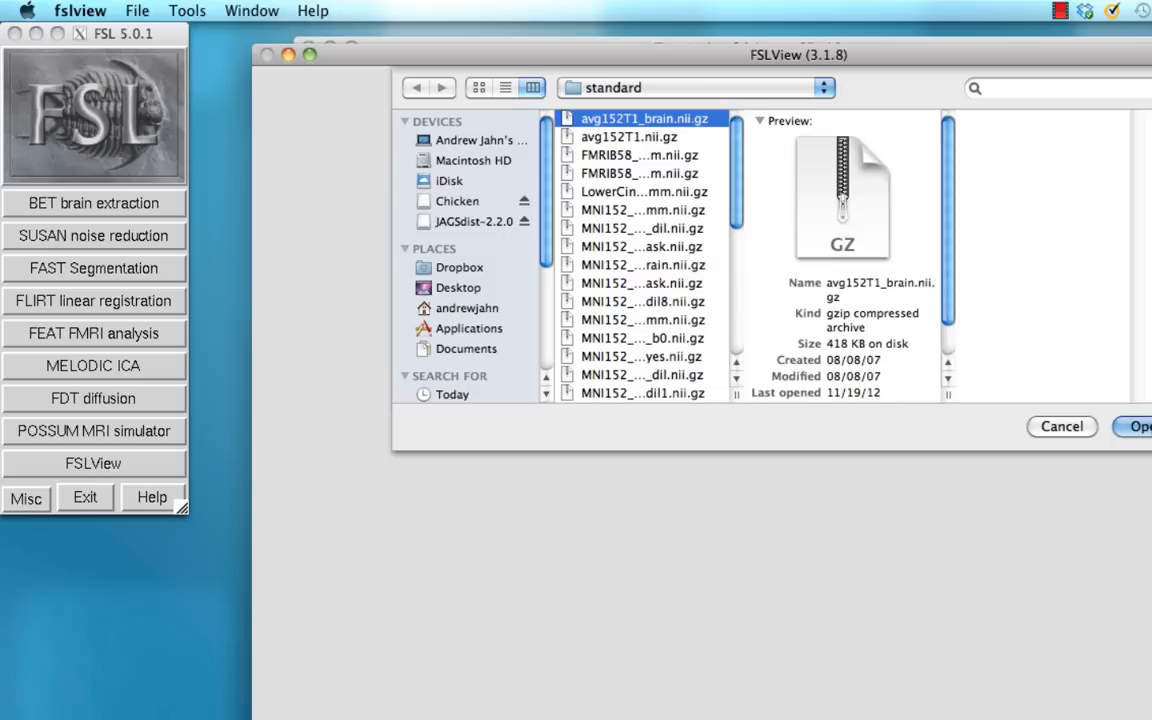
pyautogui.click(1138, 426)
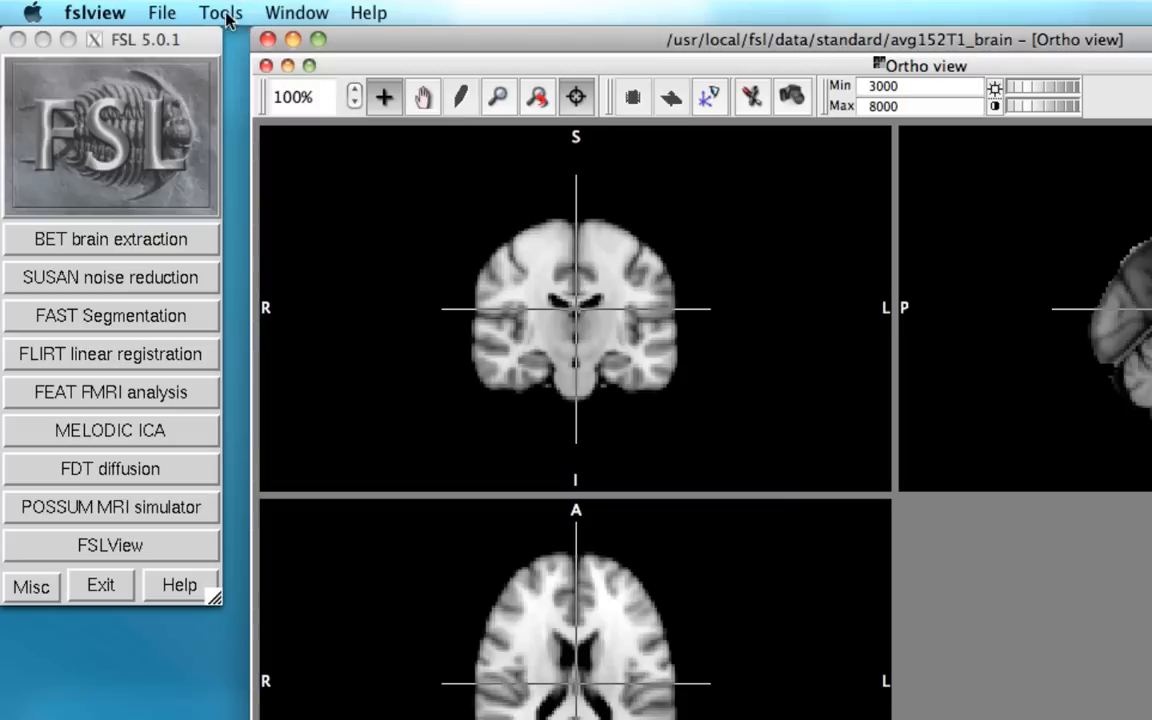
# - Enable the Atlas tools panel showing Harvard-Oxford labels for the current location
pyautogui.click(220, 12)
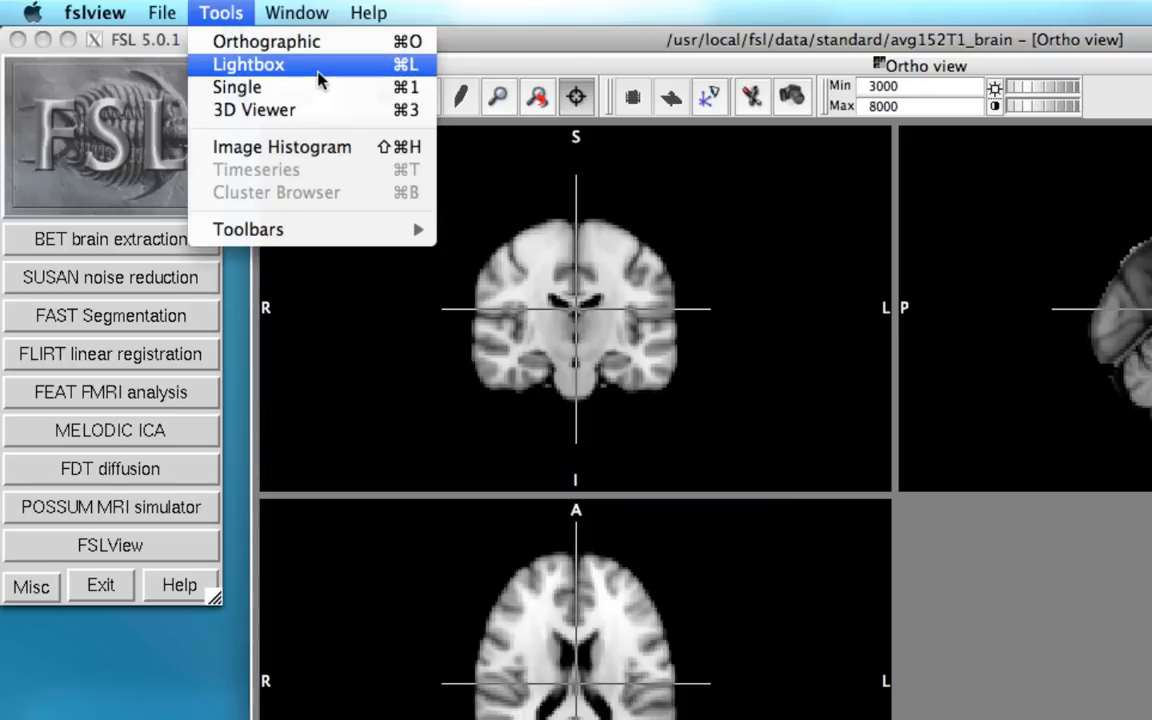
pyautogui.moveTo(248, 228)
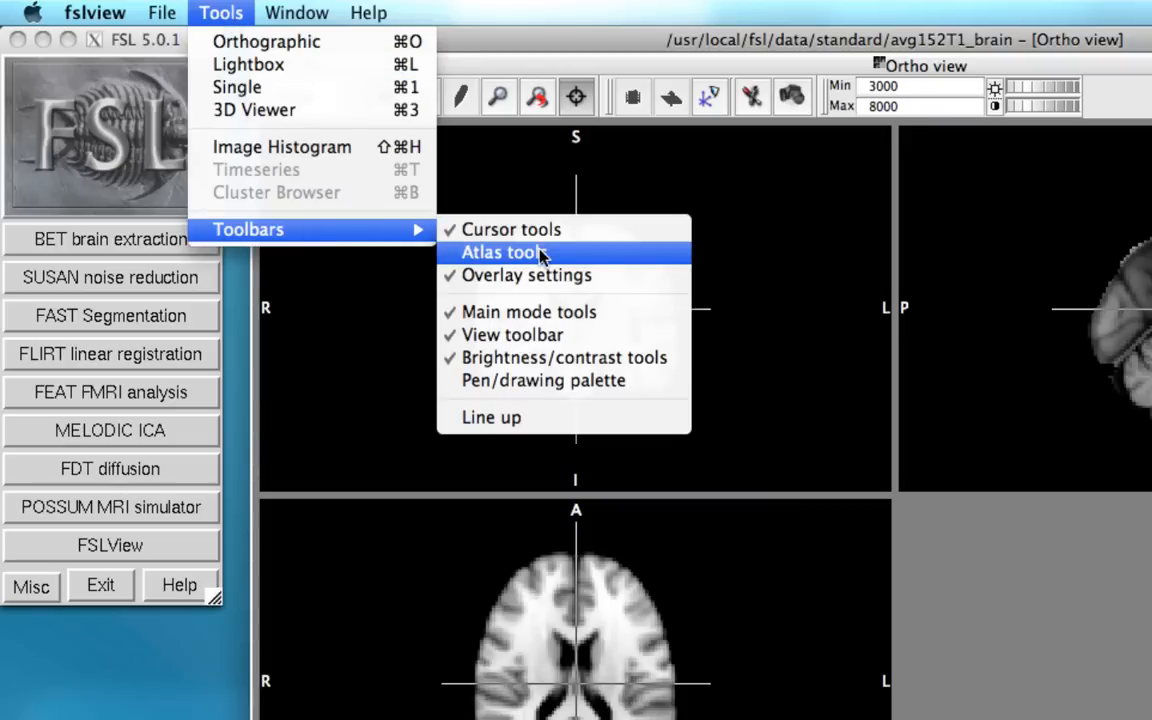
pyautogui.click(504, 252)
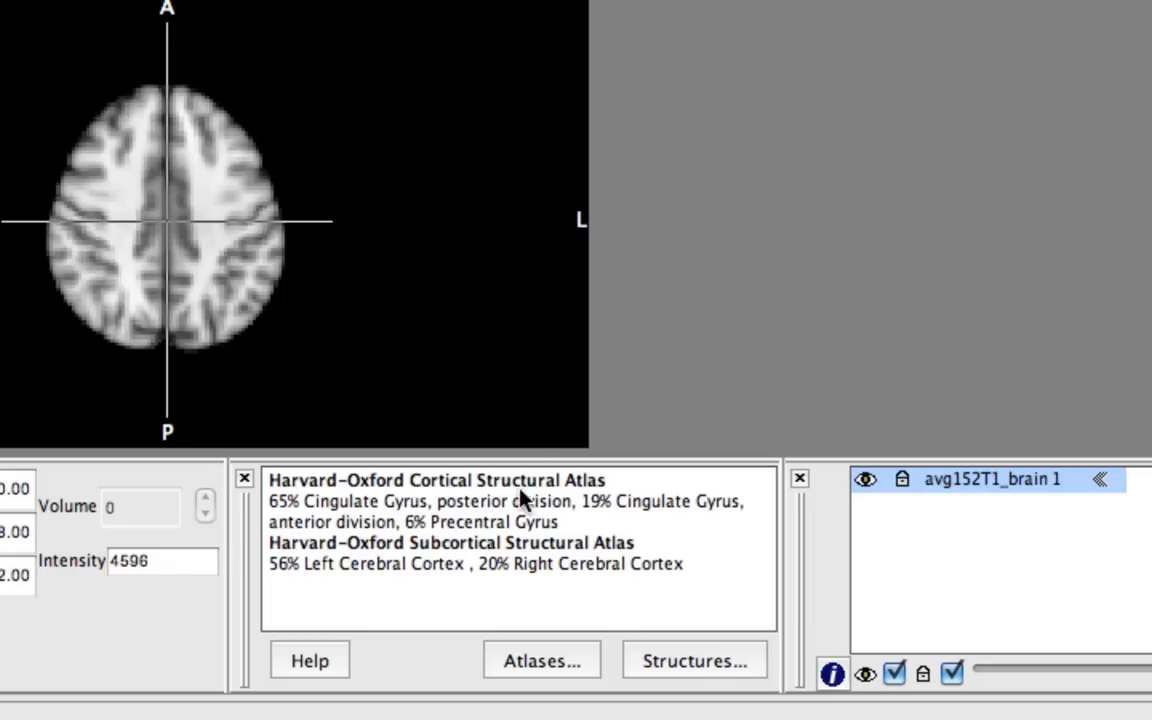
pyautogui.moveTo(524, 536)
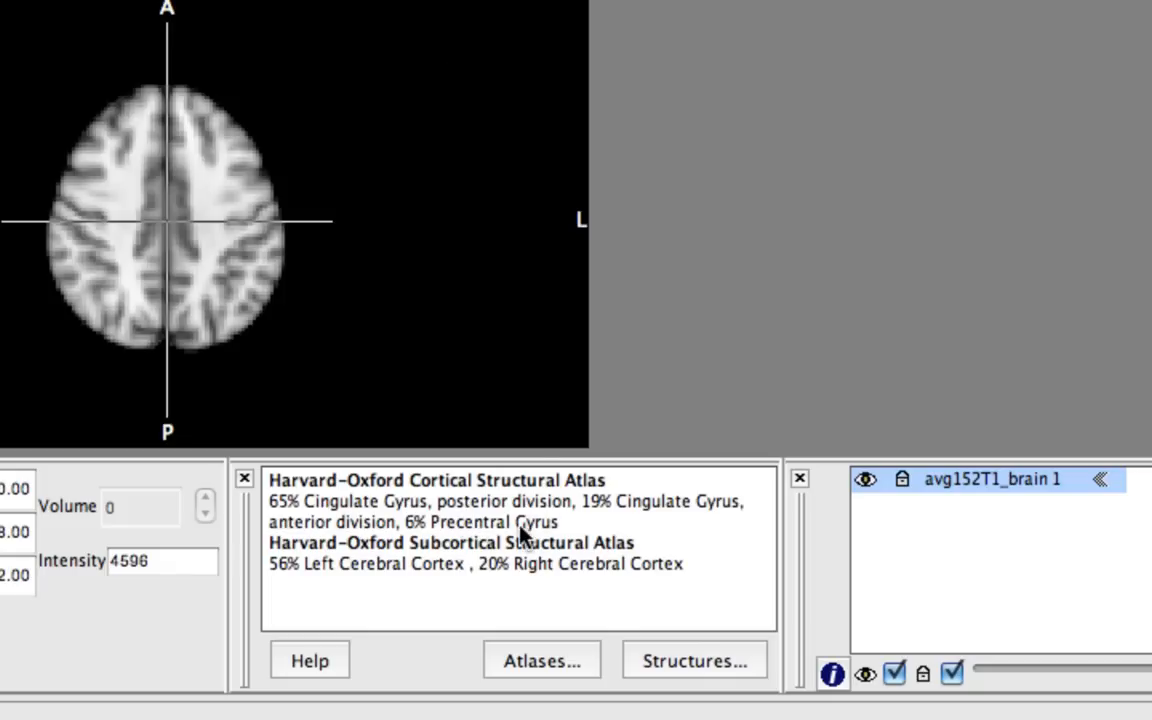
pyautogui.moveTo(676, 660)
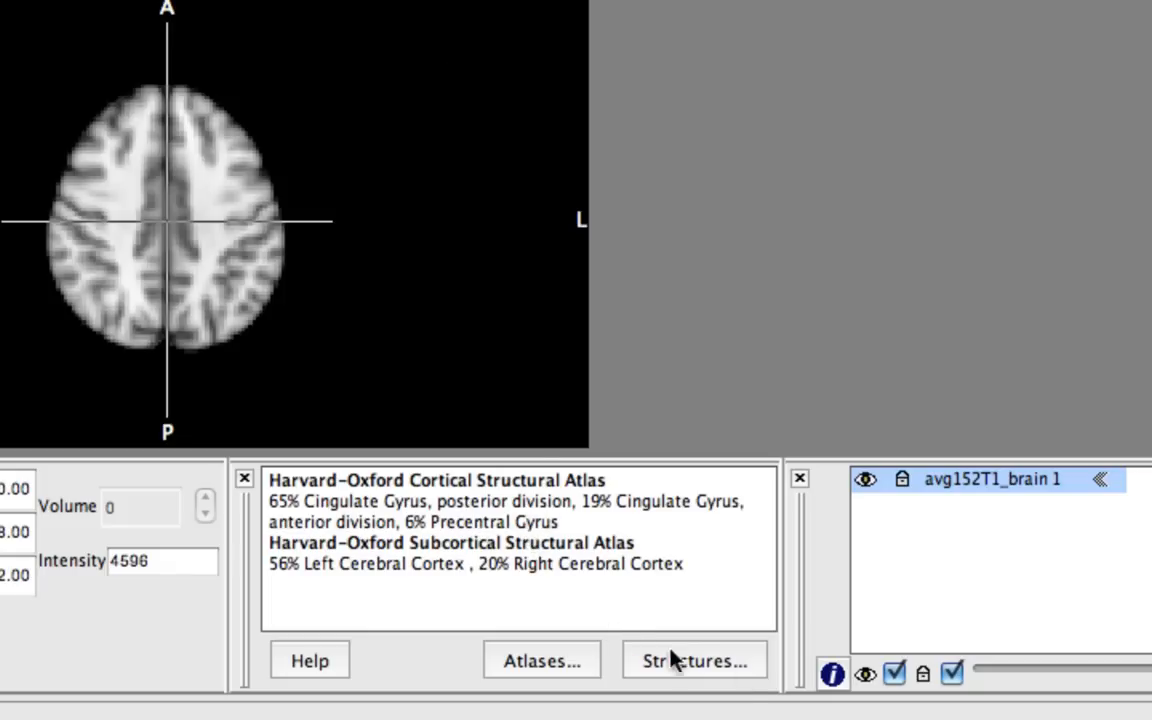
# - Show the structure browser with the Juelich Histological Atlas selected
pyautogui.click(694, 660)
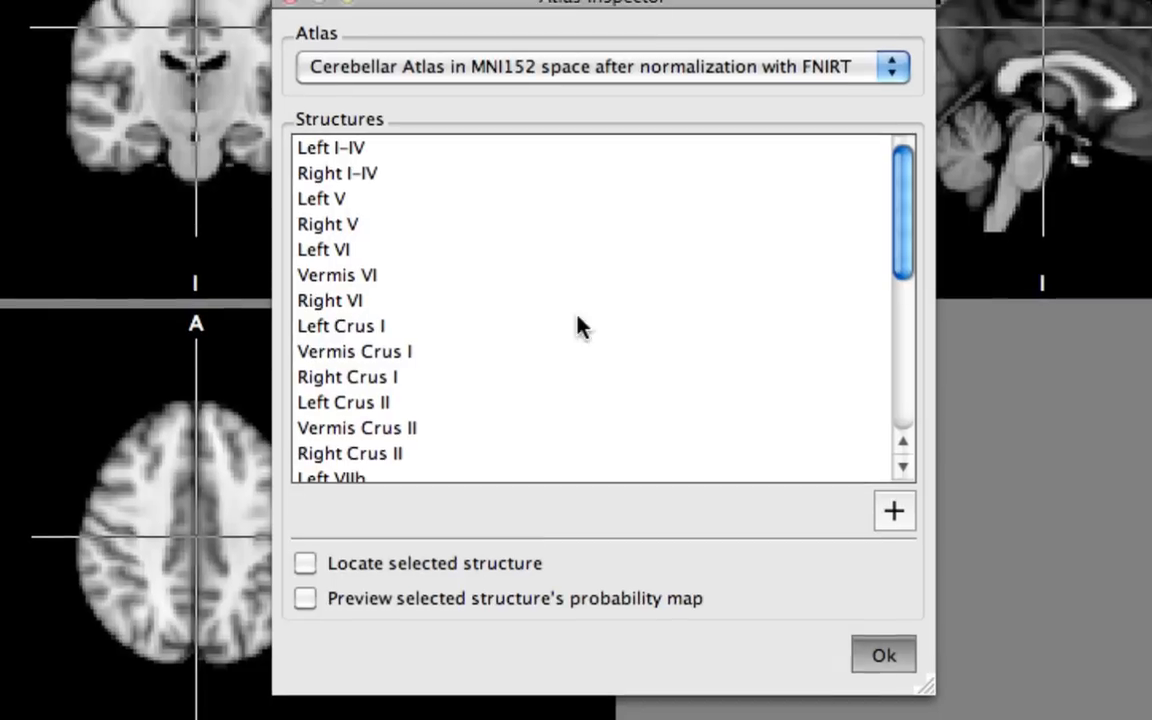
pyautogui.click(600, 66)
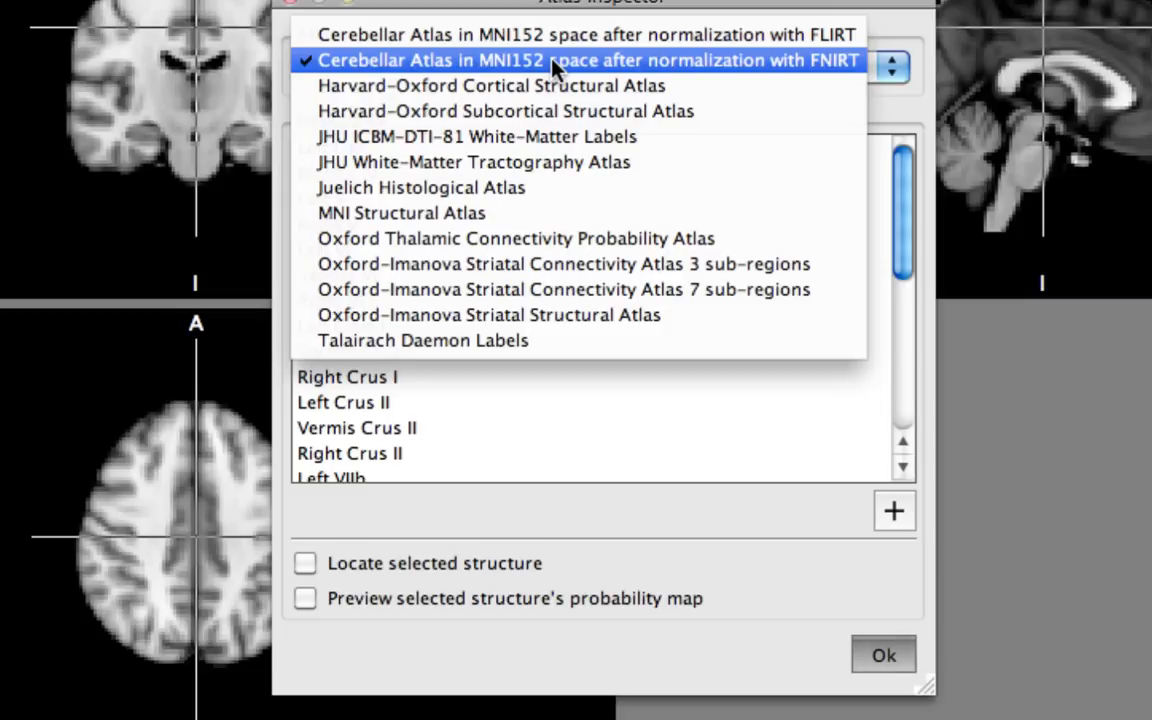
pyautogui.moveTo(490, 84)
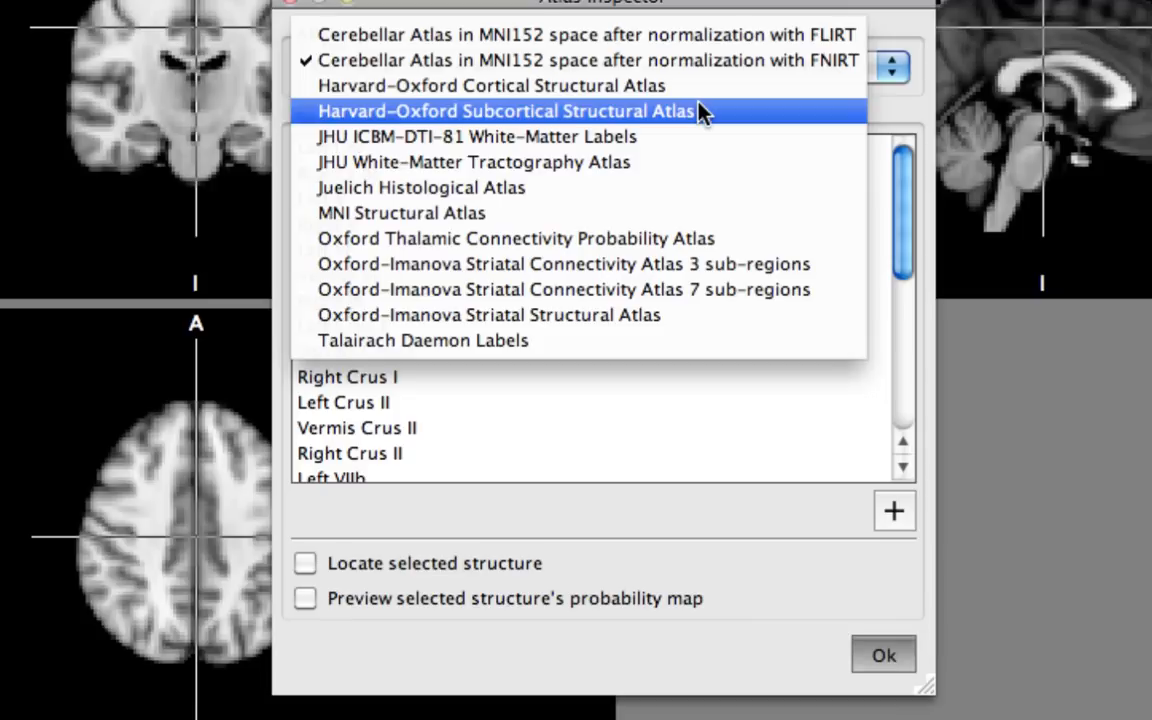
pyautogui.moveTo(490, 162)
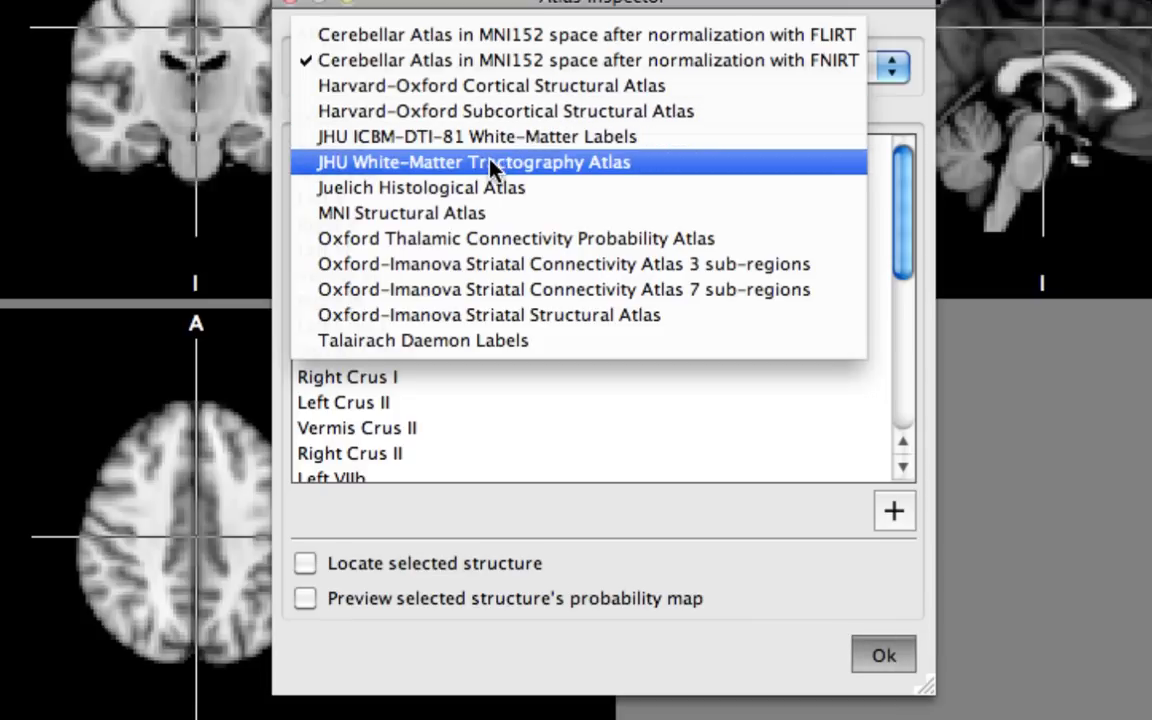
pyautogui.moveTo(516, 196)
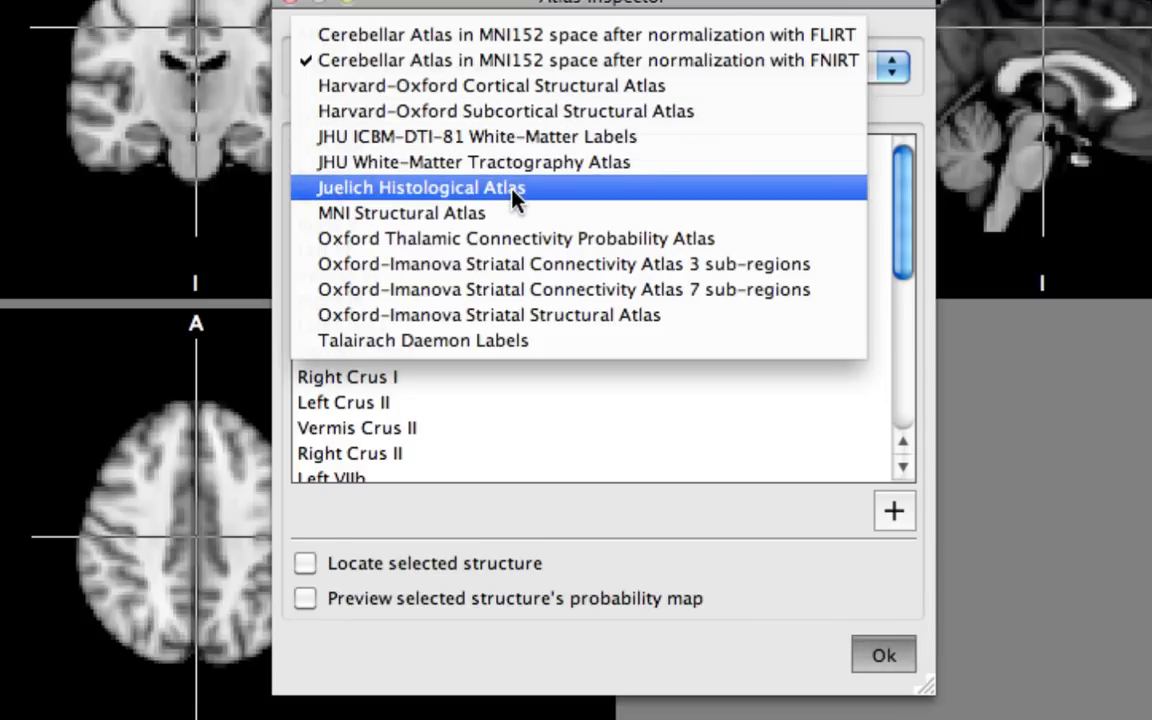
pyautogui.click(420, 188)
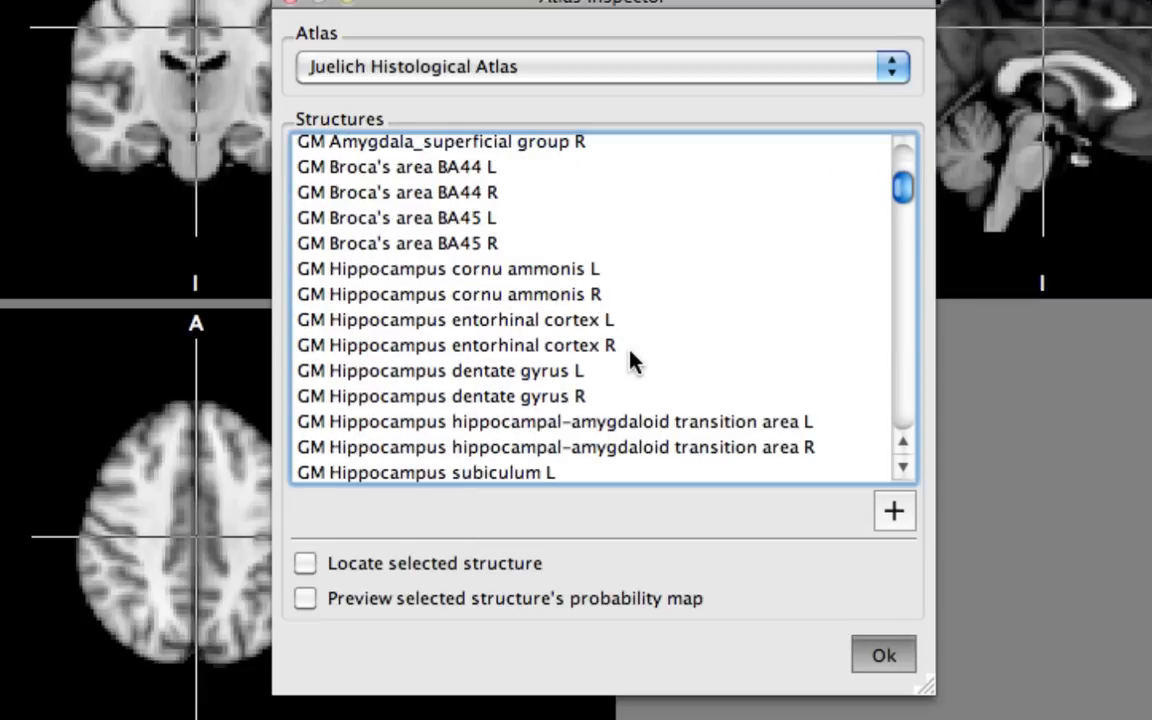
# - Select GM Primary motor cortex BA4a R and preview its probability map on the brain
pyautogui.scroll(-3)
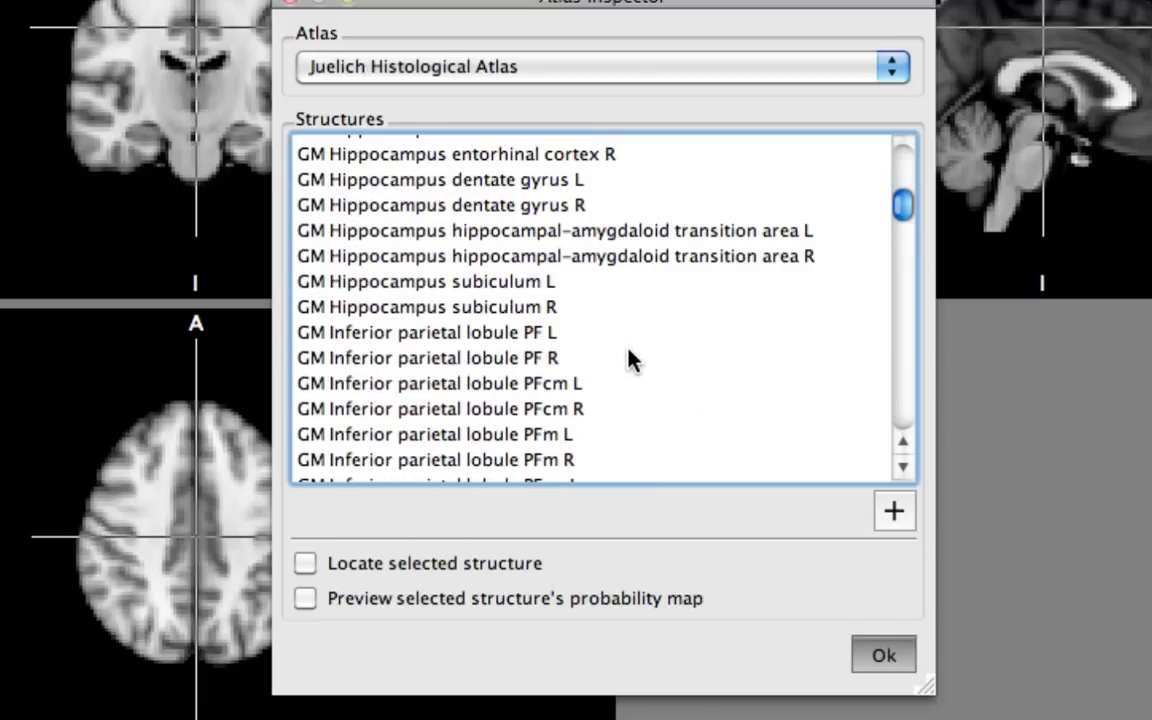
pyautogui.scroll(-3)
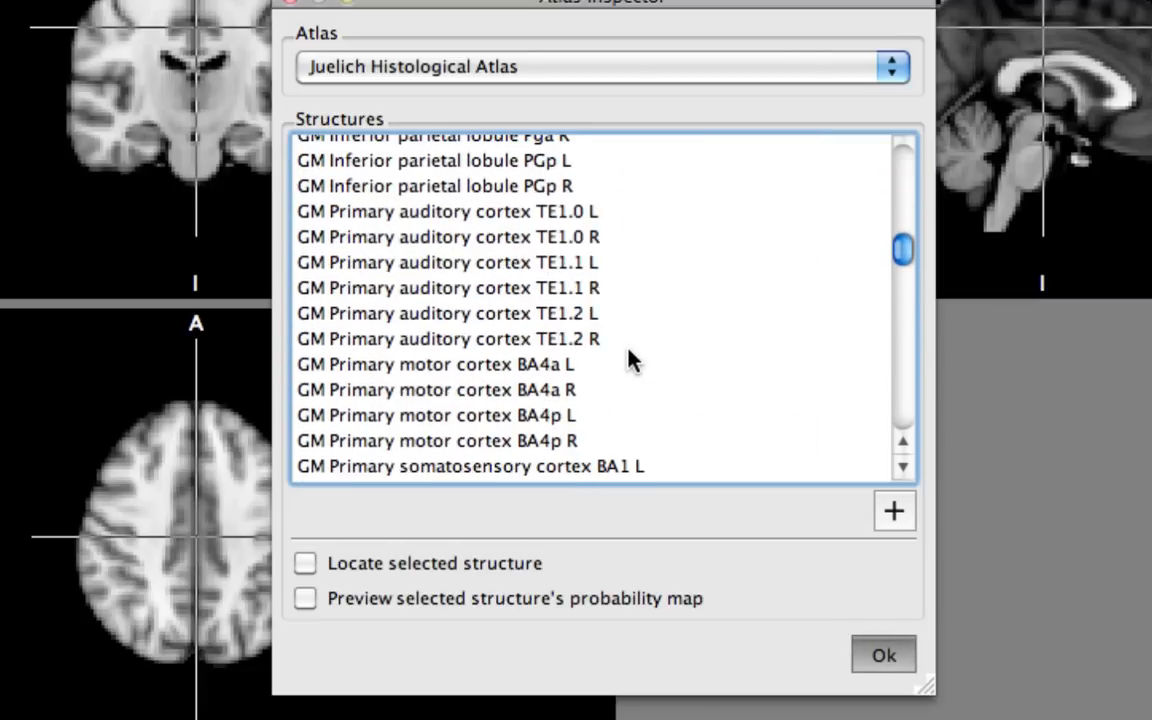
pyautogui.click(436, 388)
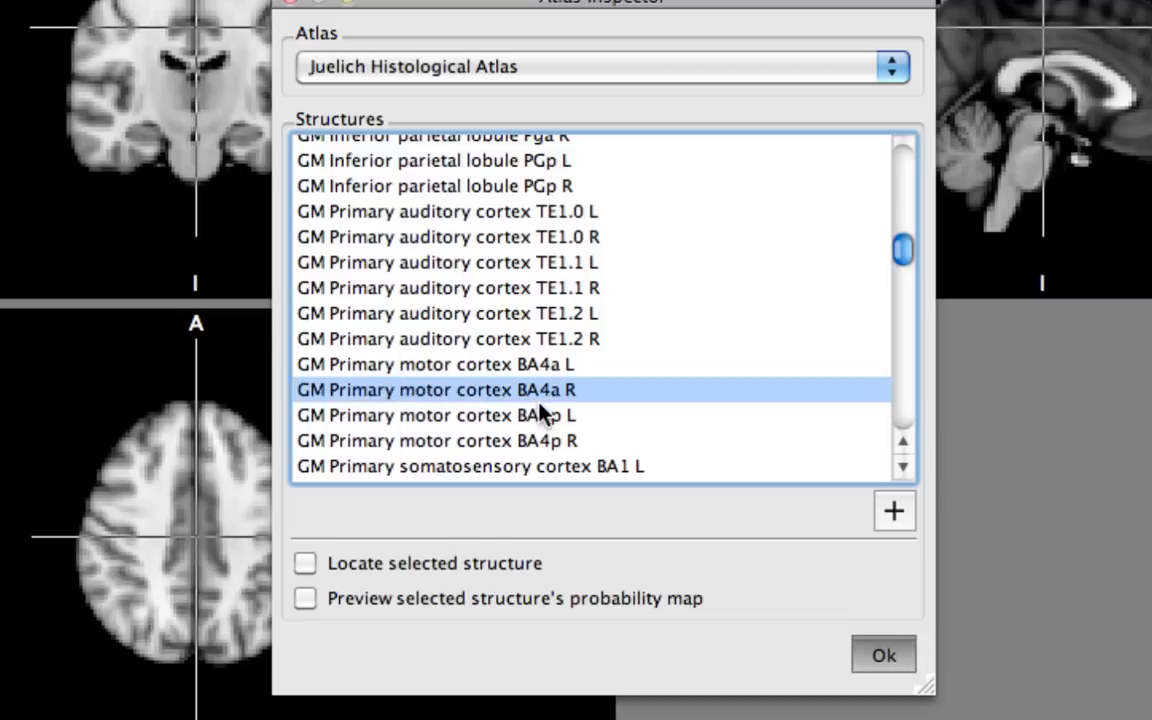
pyautogui.moveTo(344, 412)
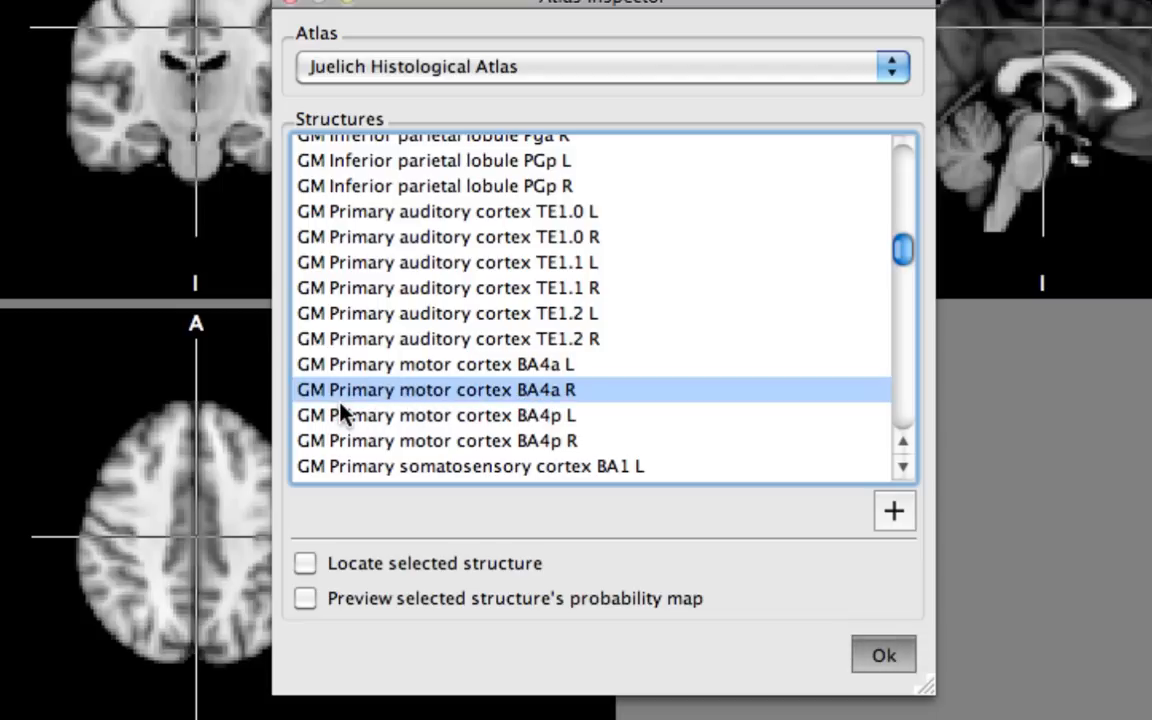
pyautogui.moveTo(584, 404)
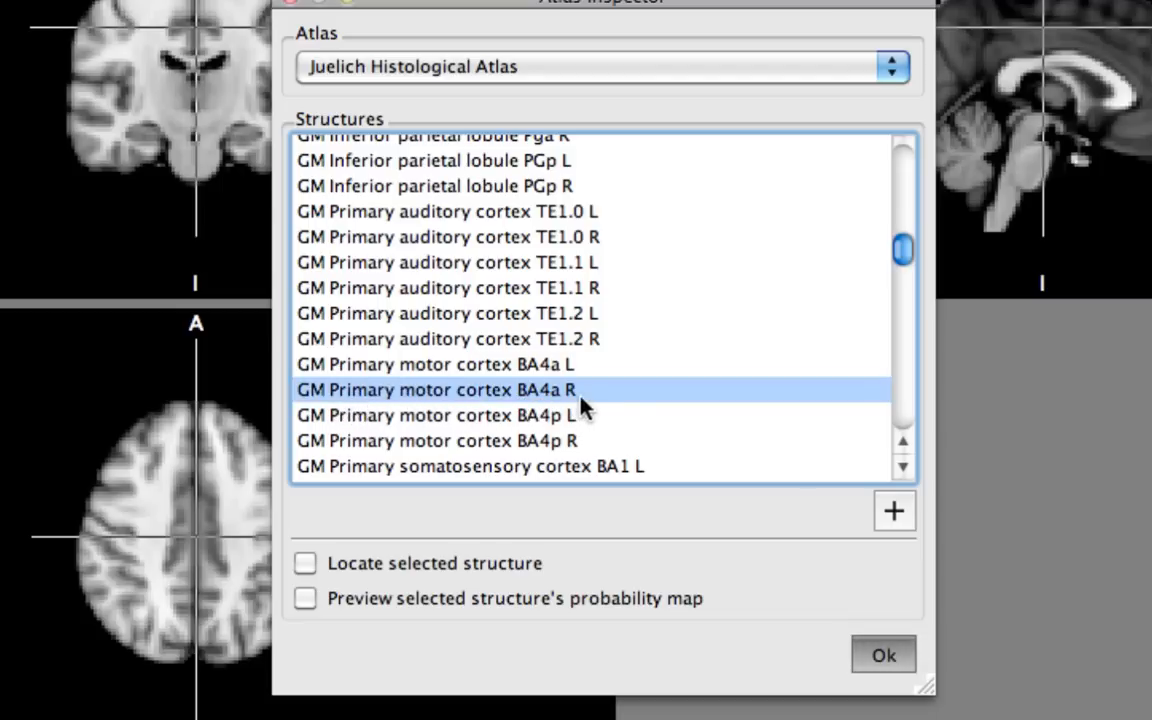
pyautogui.moveTo(860, 528)
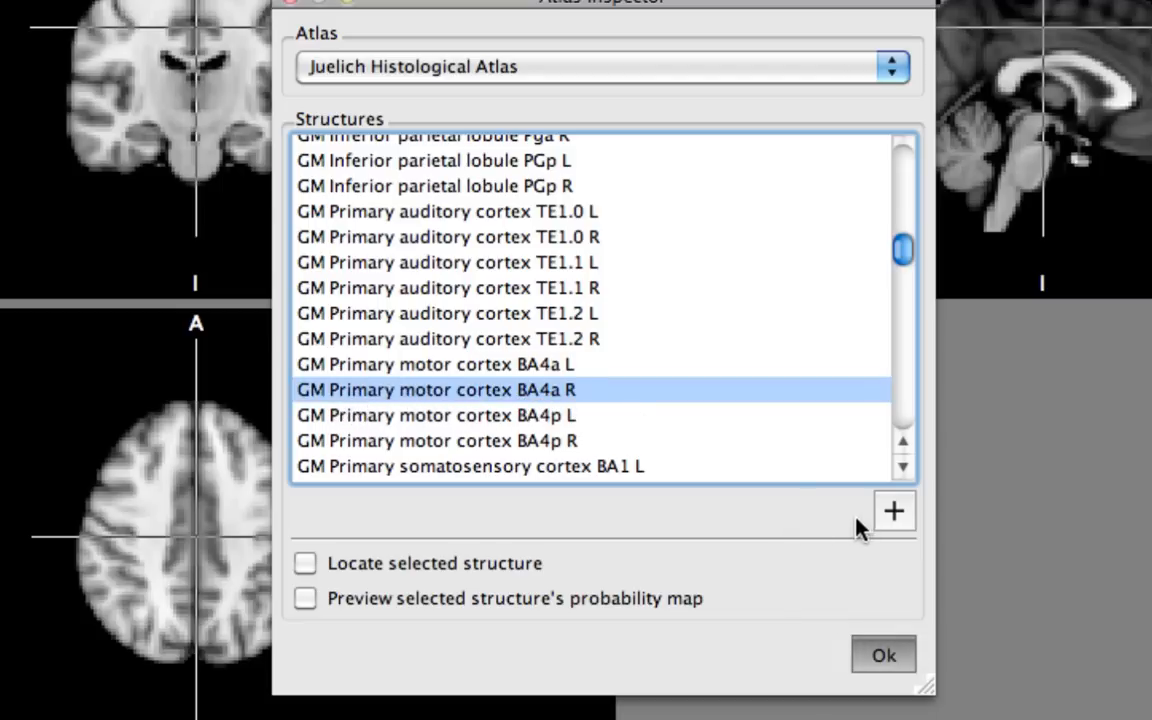
pyautogui.click(304, 598)
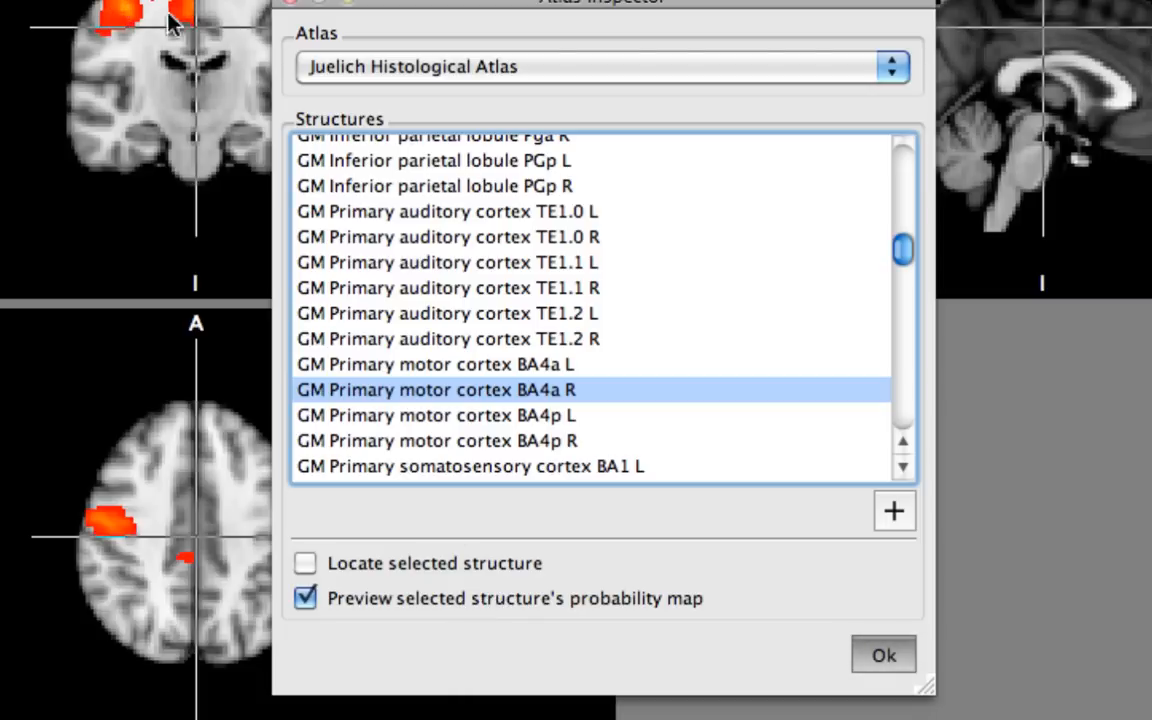
pyautogui.moveTo(596, 336)
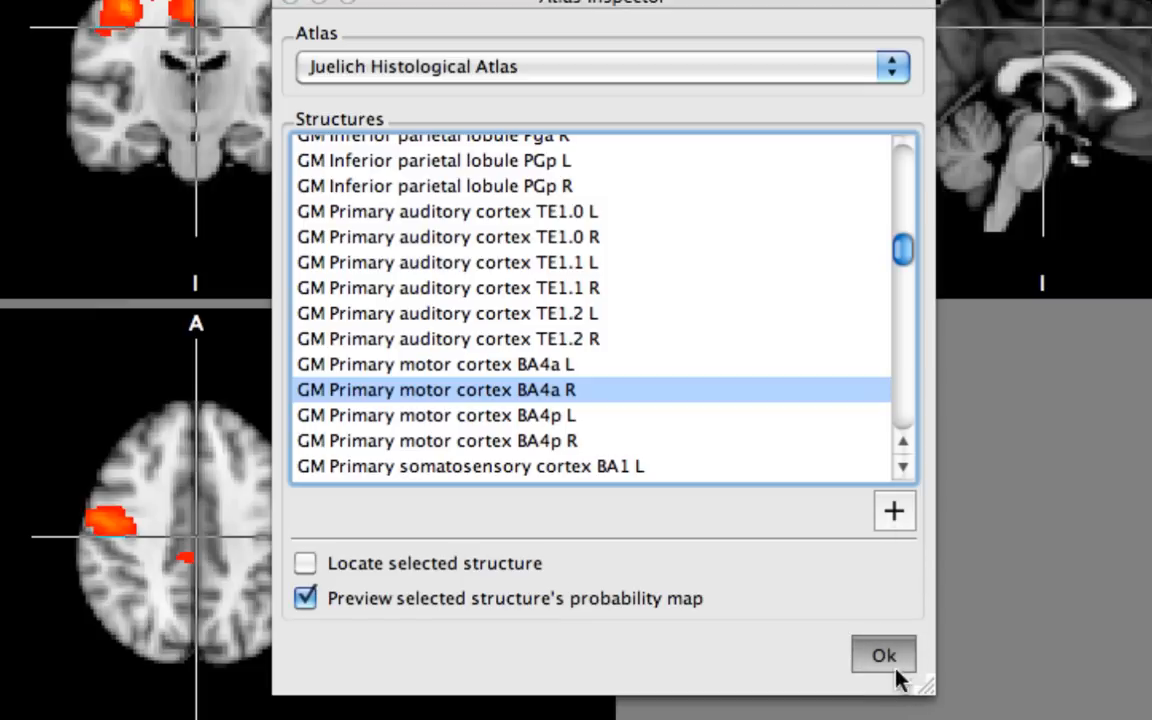
pyautogui.click(884, 656)
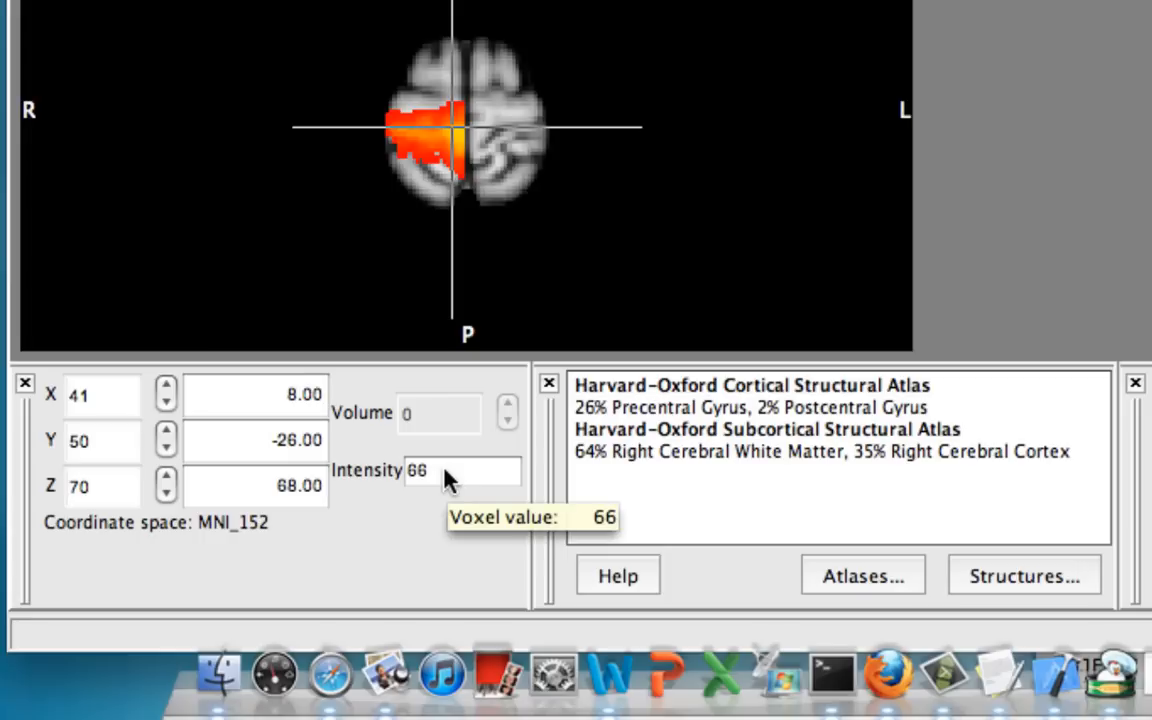
pyautogui.moveTo(464, 136)
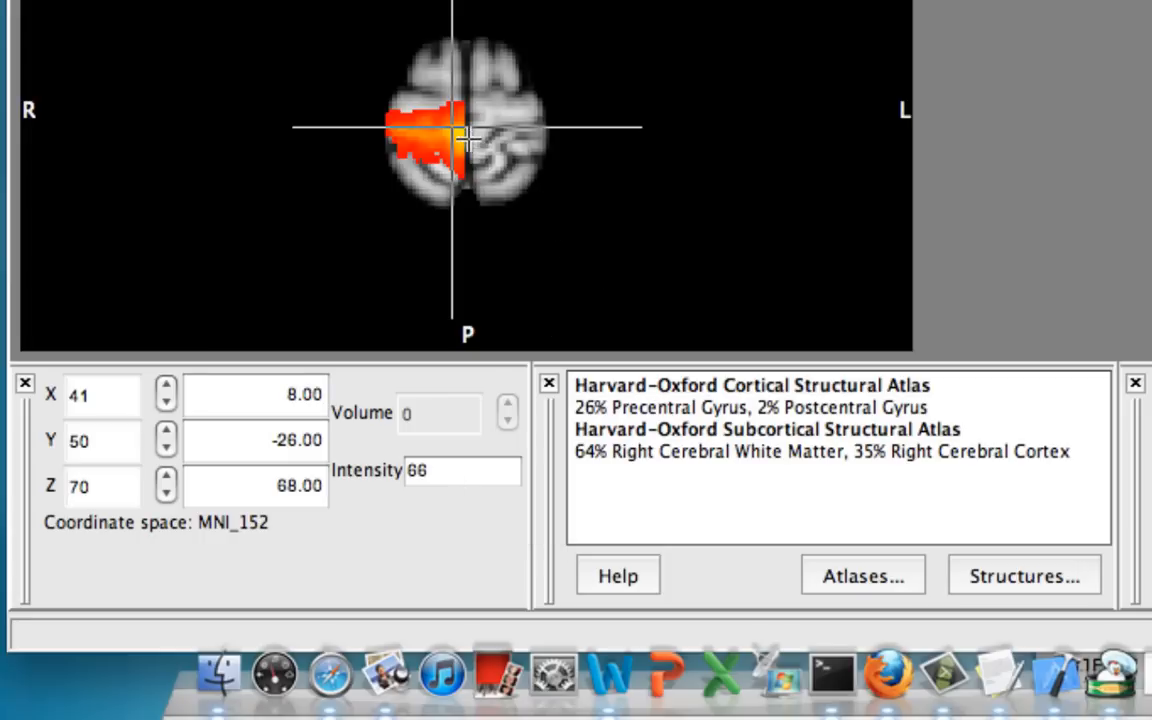
pyautogui.click(444, 136)
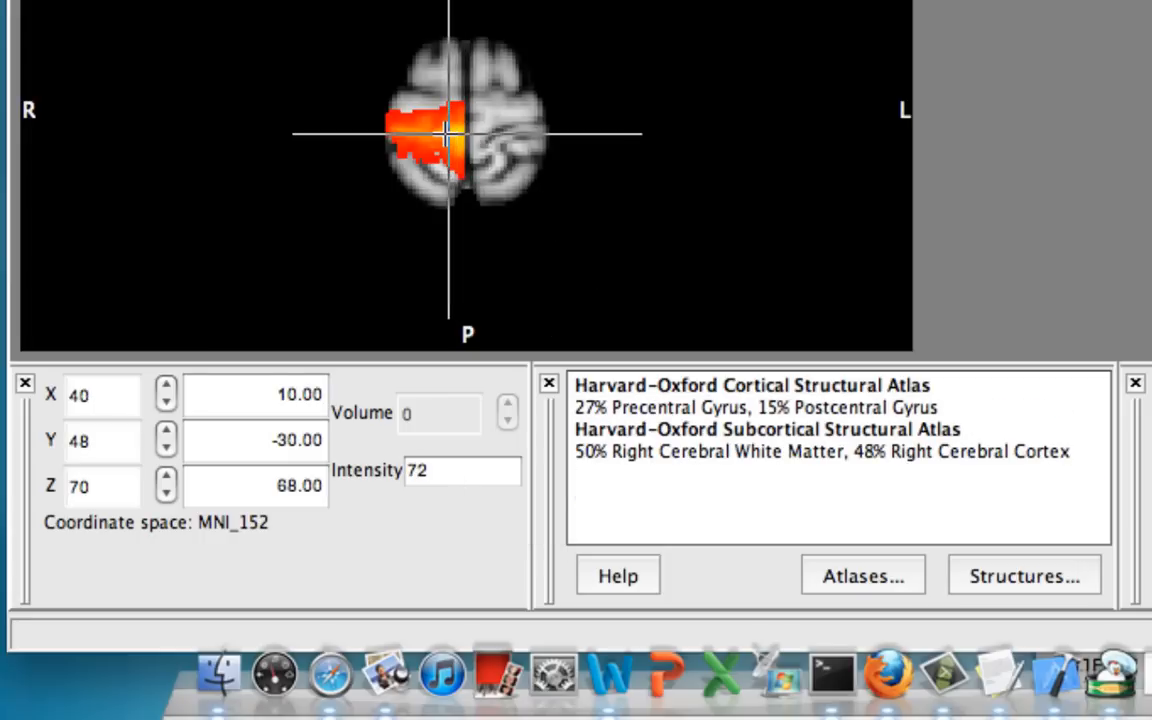
pyautogui.click(432, 152)
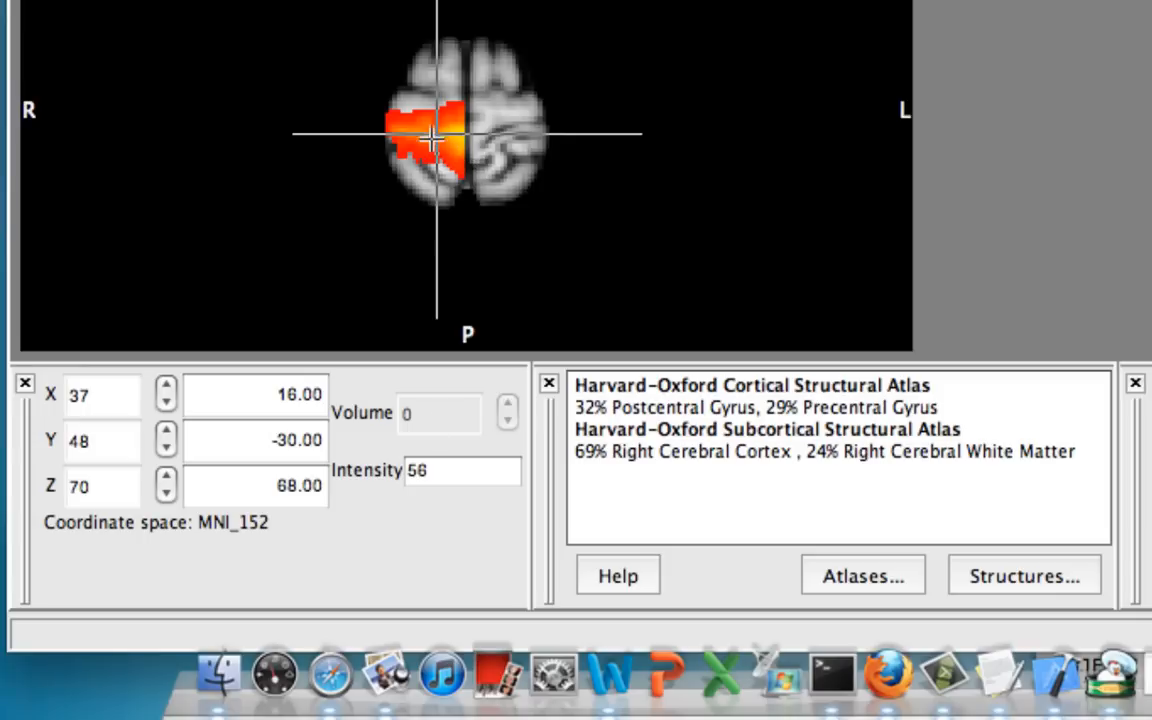
pyautogui.click(396, 120)
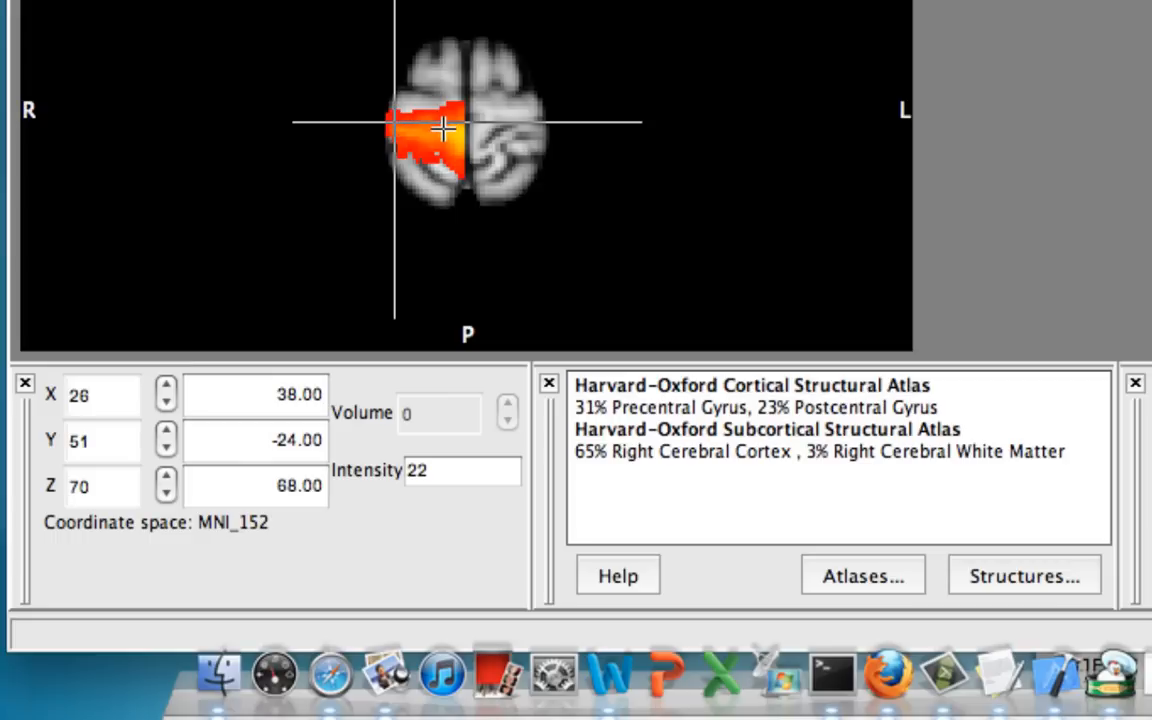
pyautogui.click(450, 130)
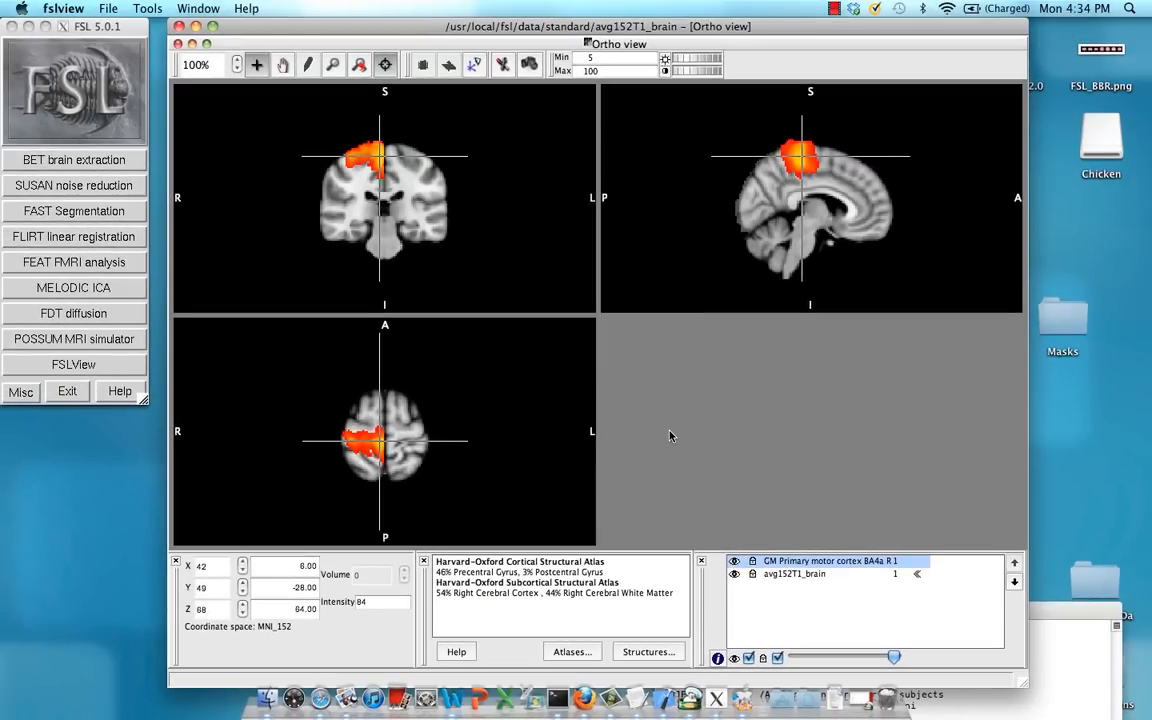
# - Save the right BA4a probability map overlay as RightM1 in the stats folder
pyautogui.click(108, 8)
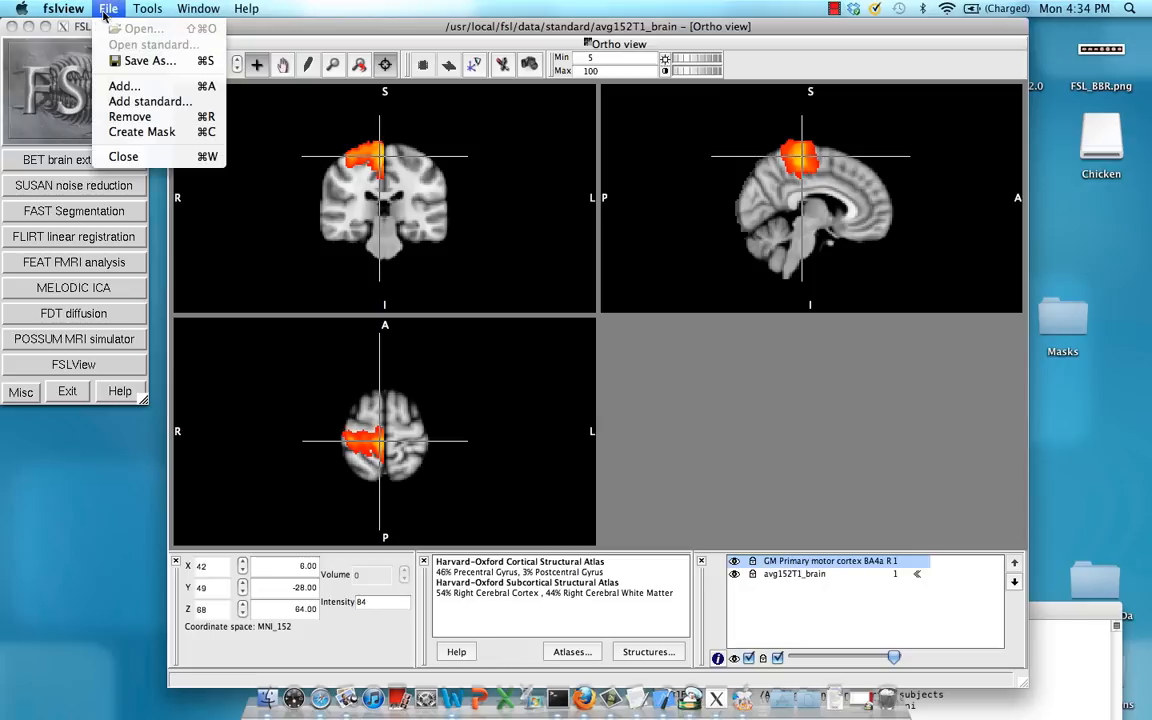
pyautogui.click(148, 60)
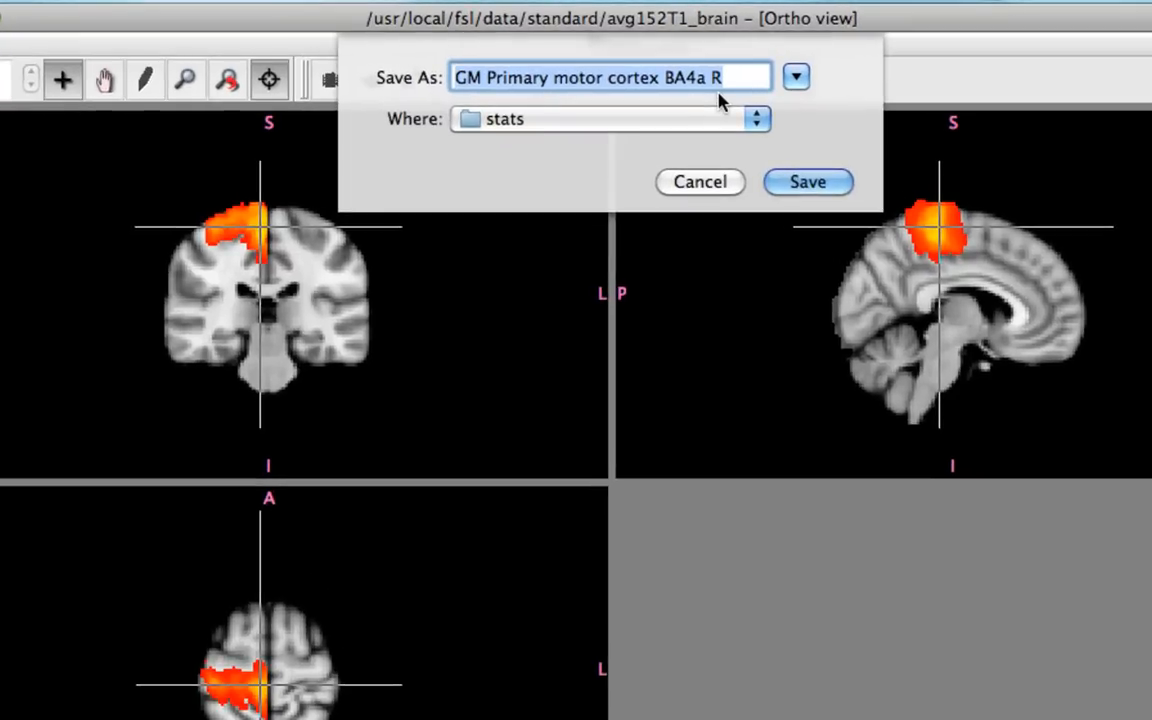
pyautogui.write('RightM1')
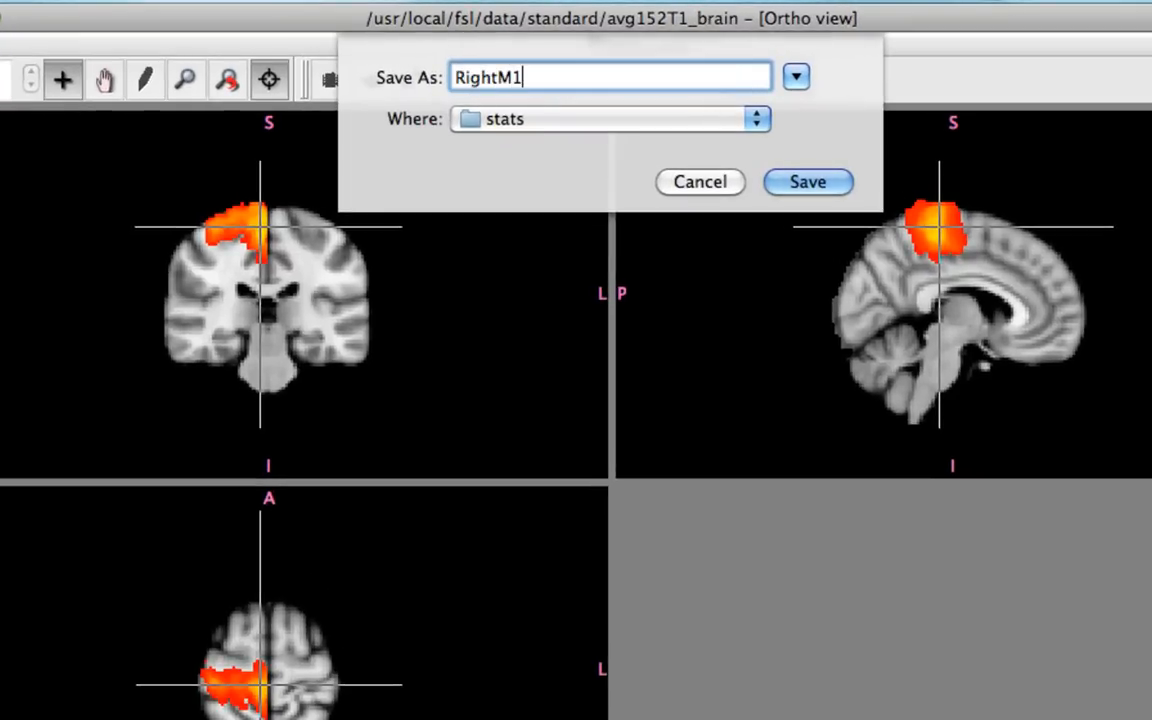
pyautogui.click(808, 180)
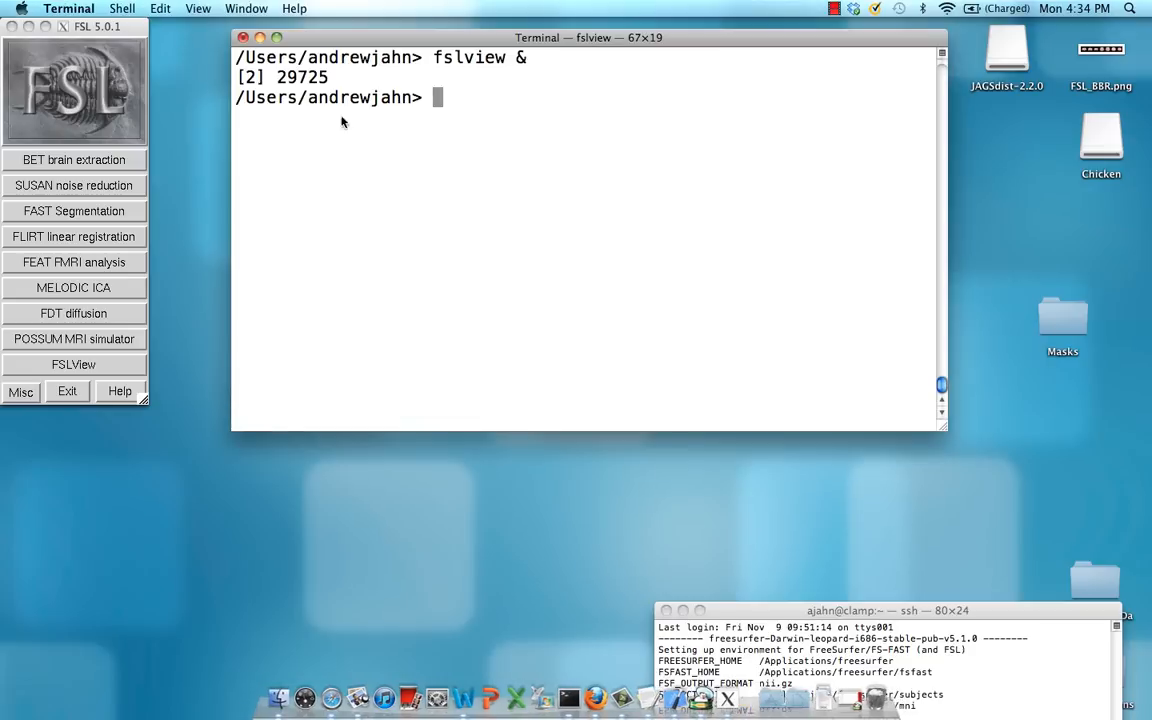
# - List the stats folder, then run fslmaths RightM1.nii.gz -thr 10 RightM1_Thr.nii.gz
pyautogui.write('ls')
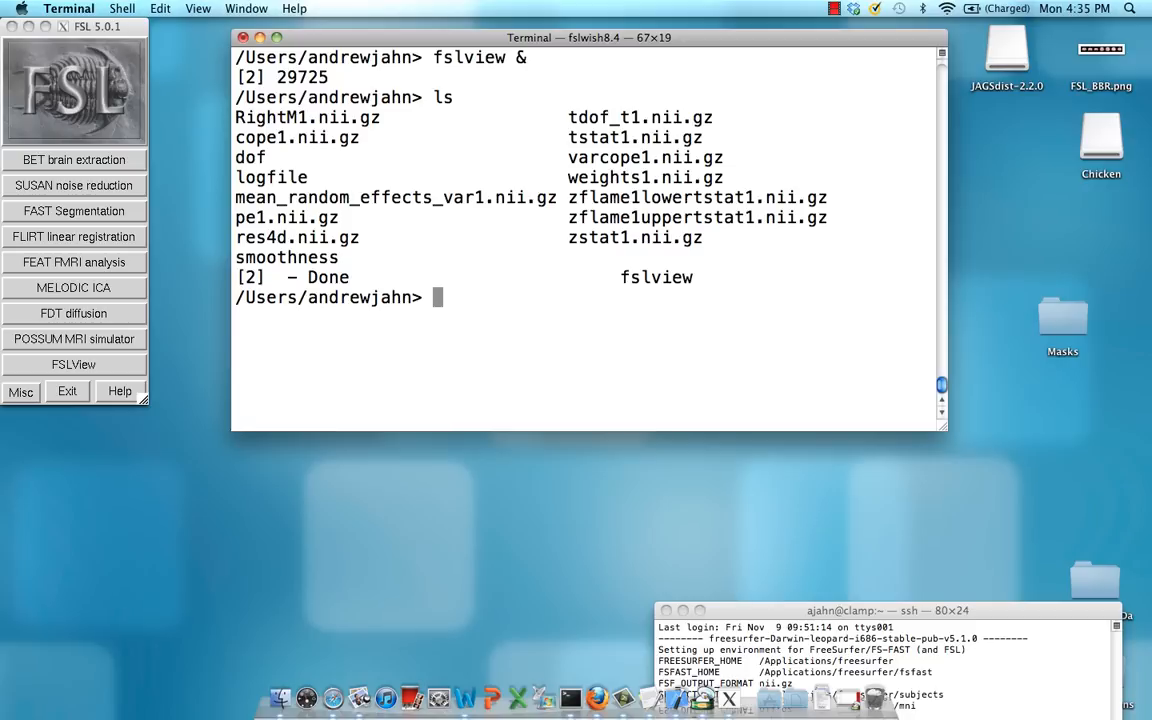
pyautogui.write('fslmath')
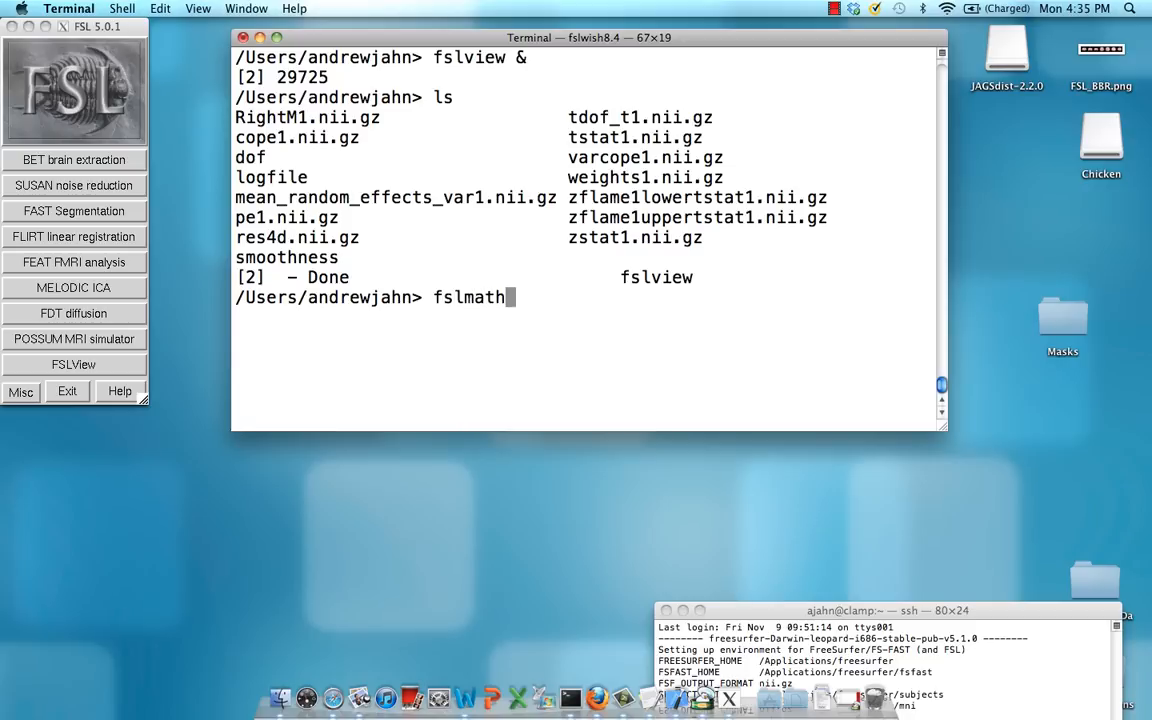
pyautogui.write('s')
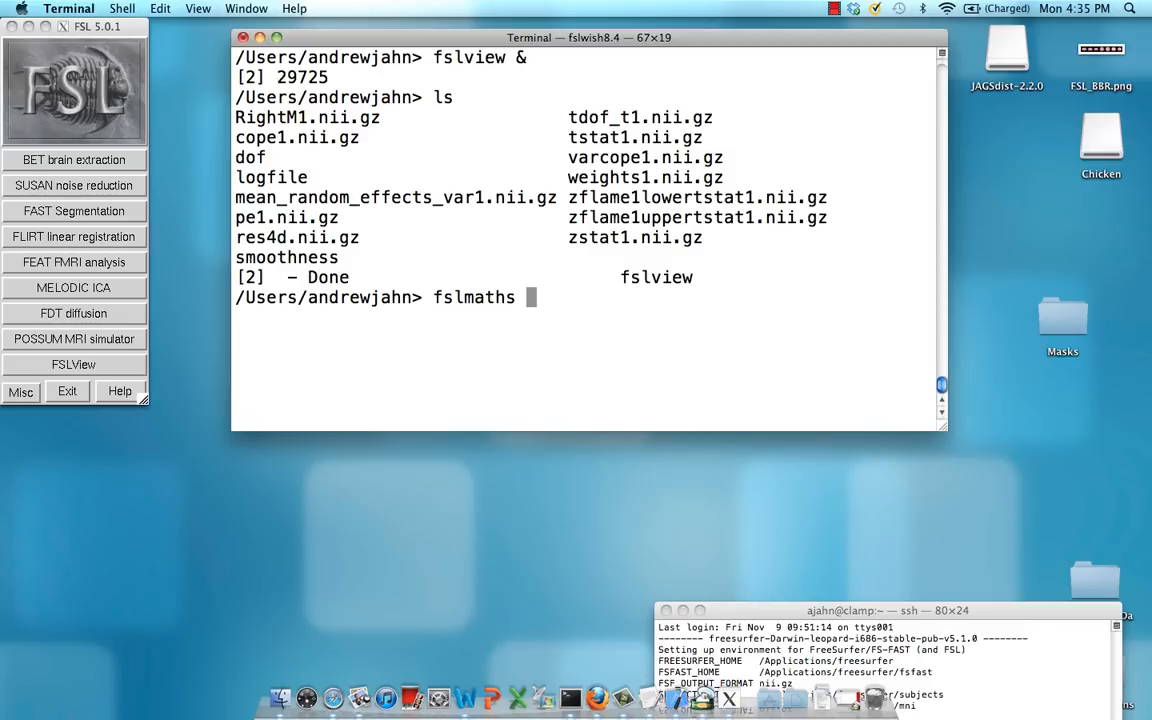
pyautogui.write('RightM1.nii.gz')
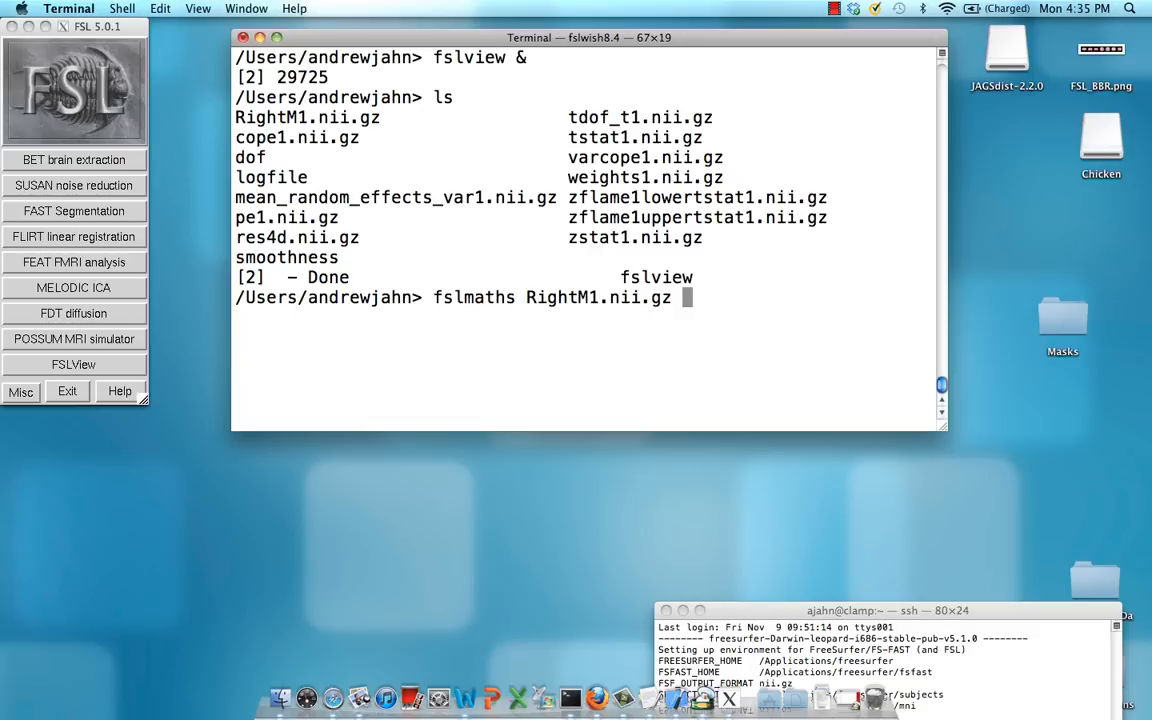
pyautogui.write('-thr')
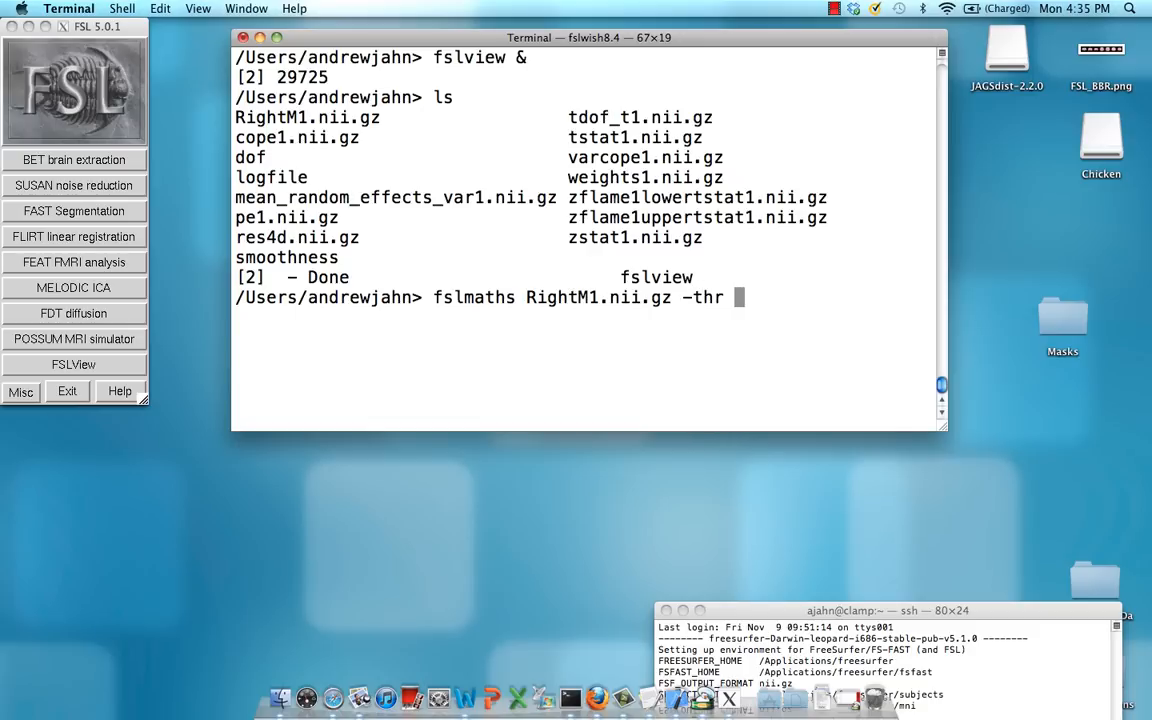
pyautogui.write('10')
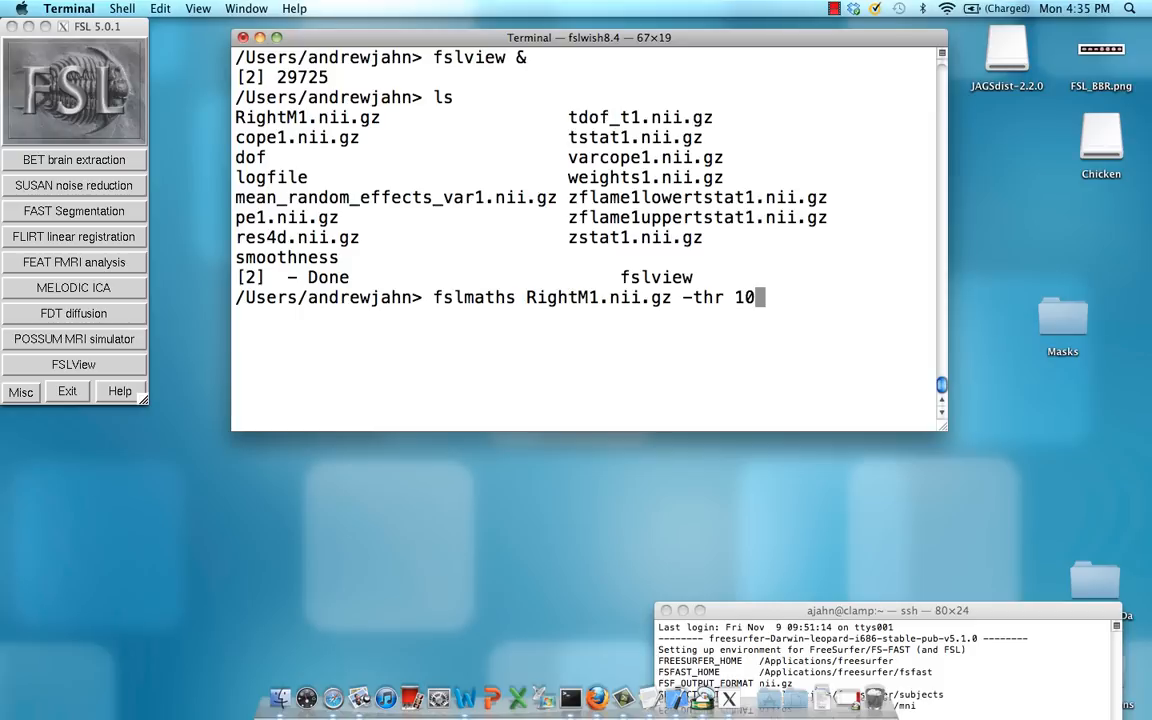
pyautogui.write('RightM1_Thr')
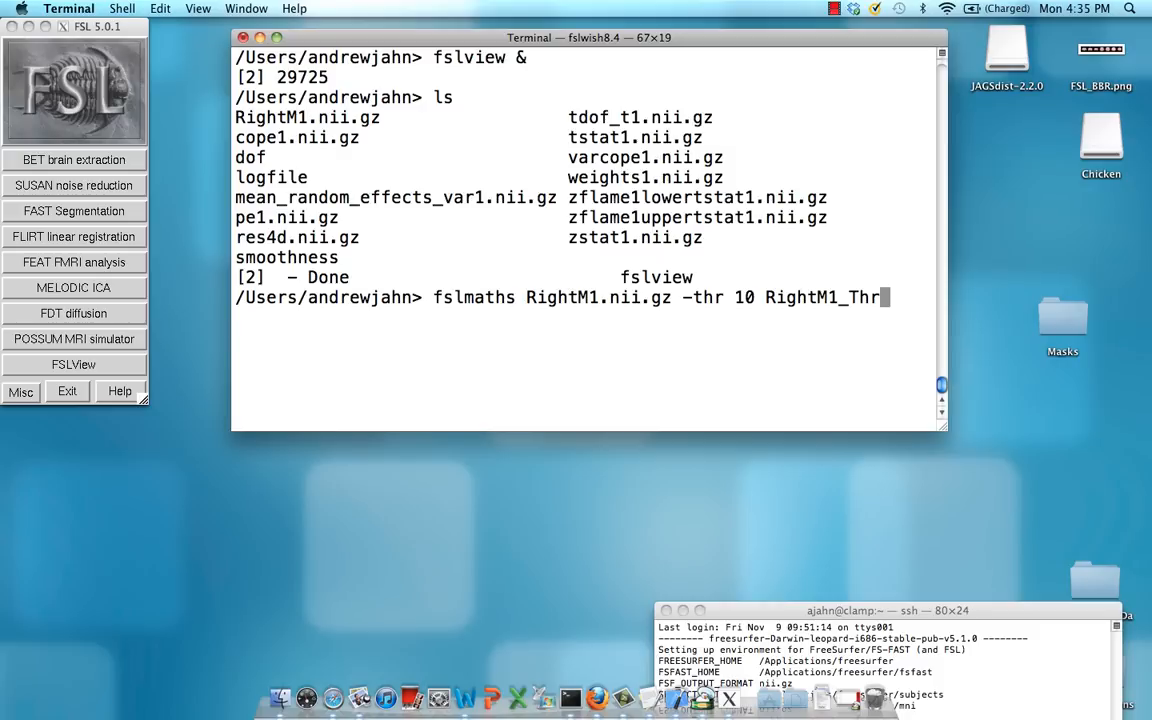
pyautogui.write('.nii.gz')
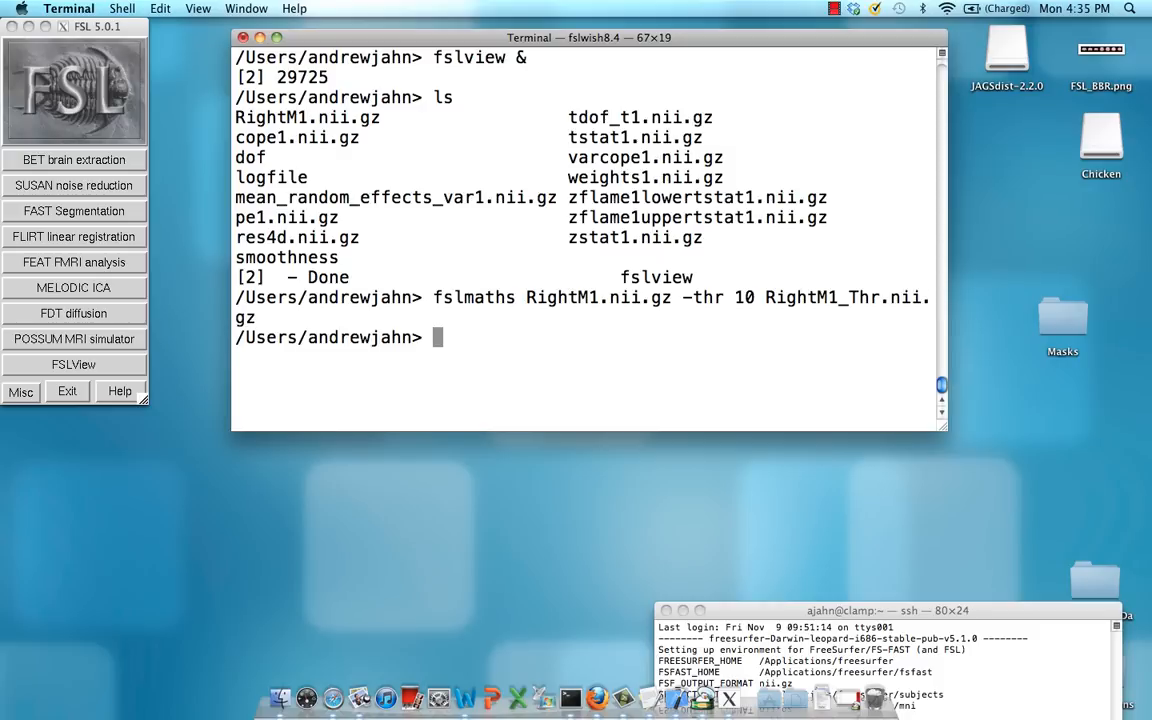
pyautogui.write('fslview')
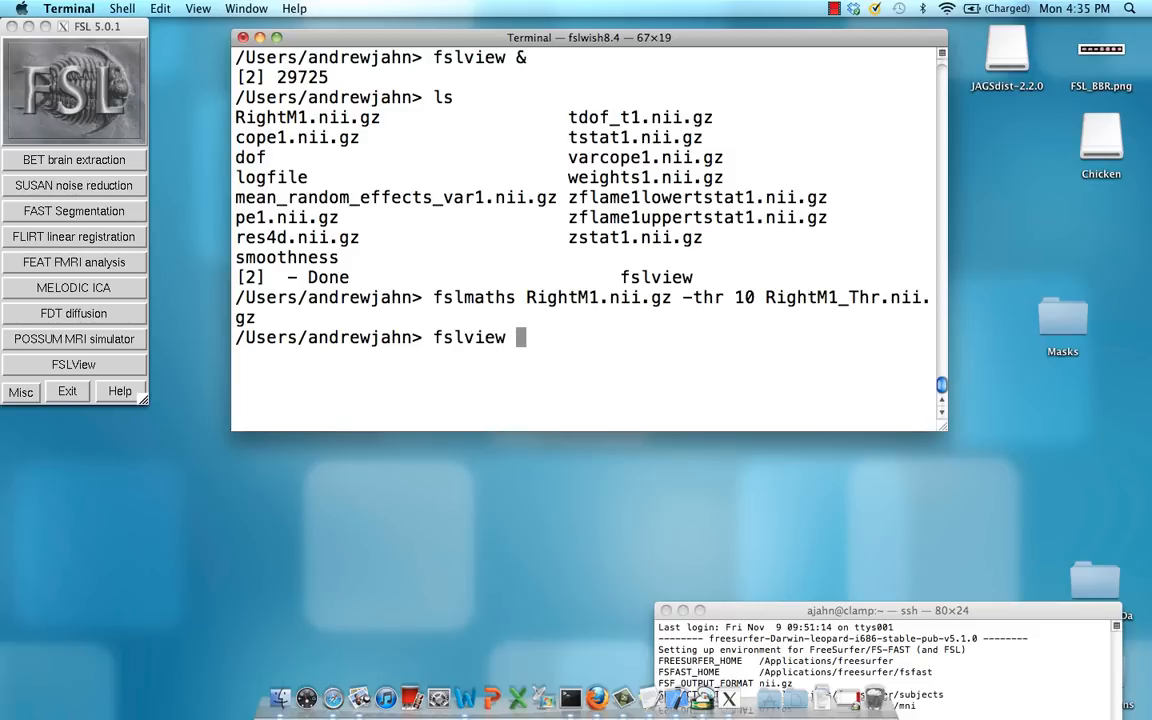
# - View RightM1_Thr.nii.gz in FSLView to check the thresholded region
pyautogui.write('RightM1')
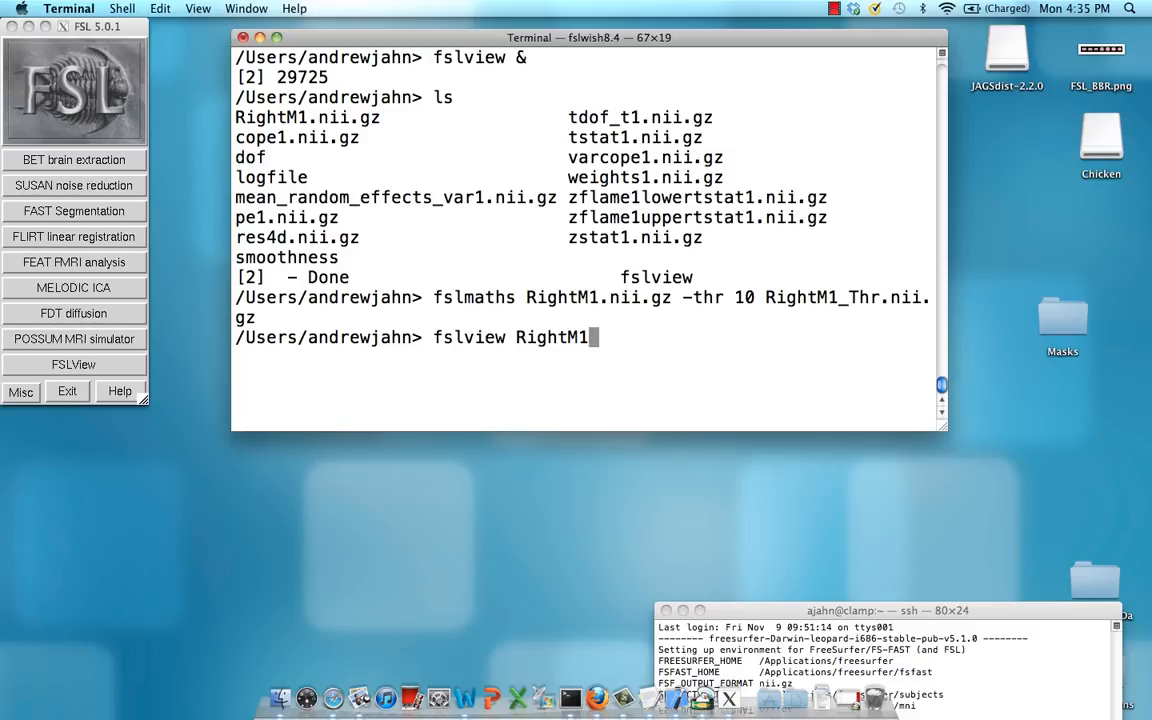
pyautogui.press('Return')
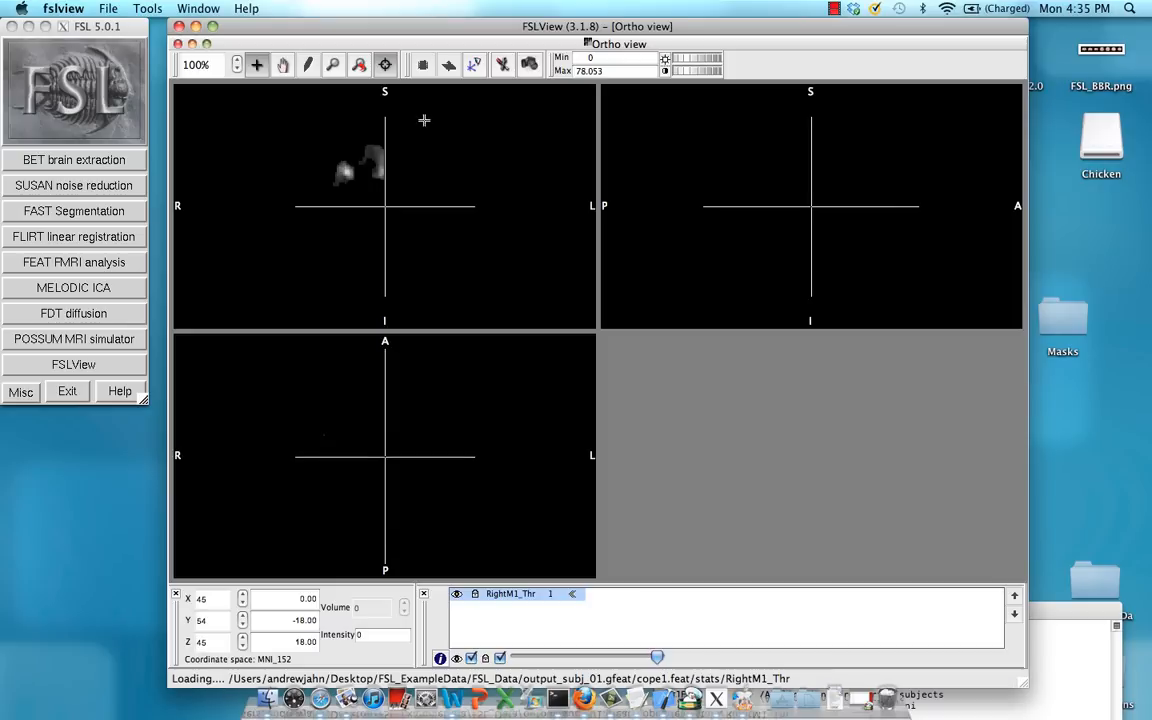
pyautogui.click(344, 170)
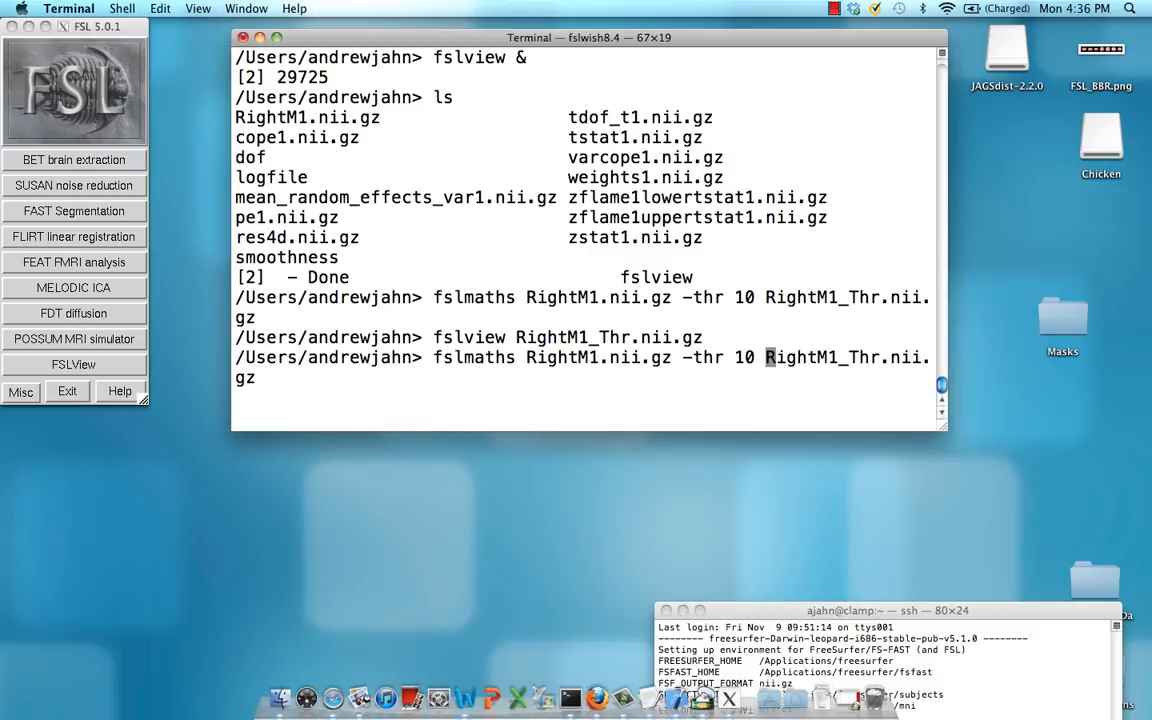
# - Rerun the fslmaths command with -bin and verify the RightM1_Thr mask reads 1
pyautogui.write('-bin')
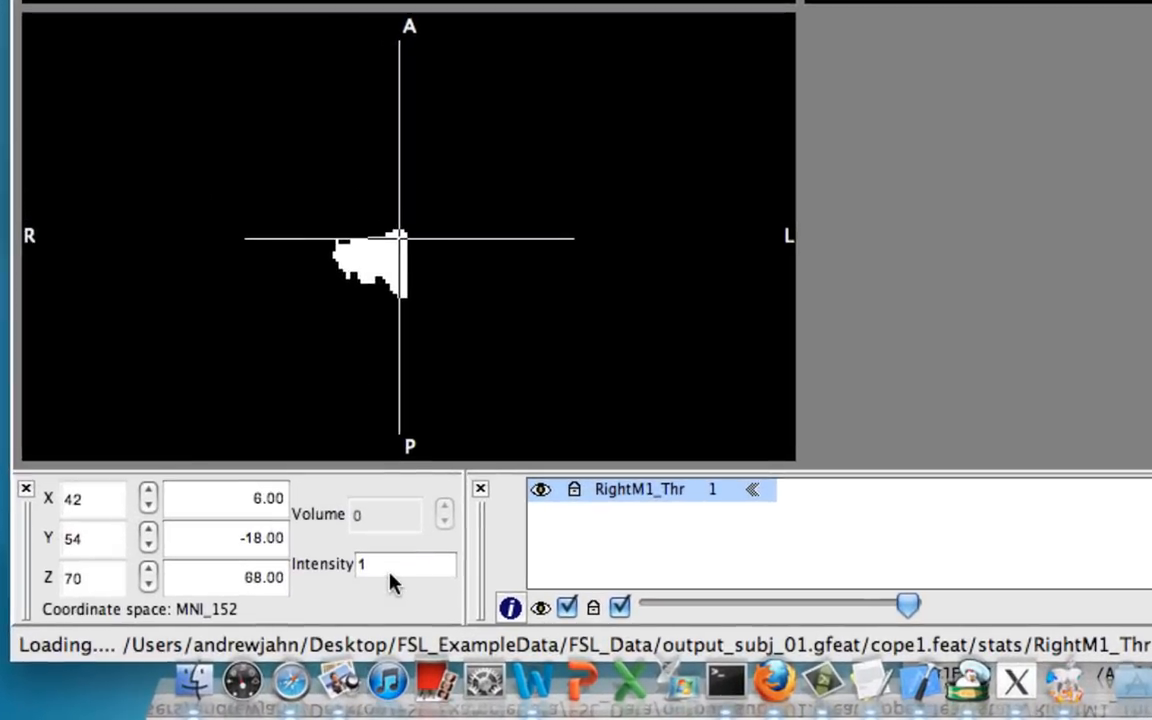
pyautogui.click(370, 264)
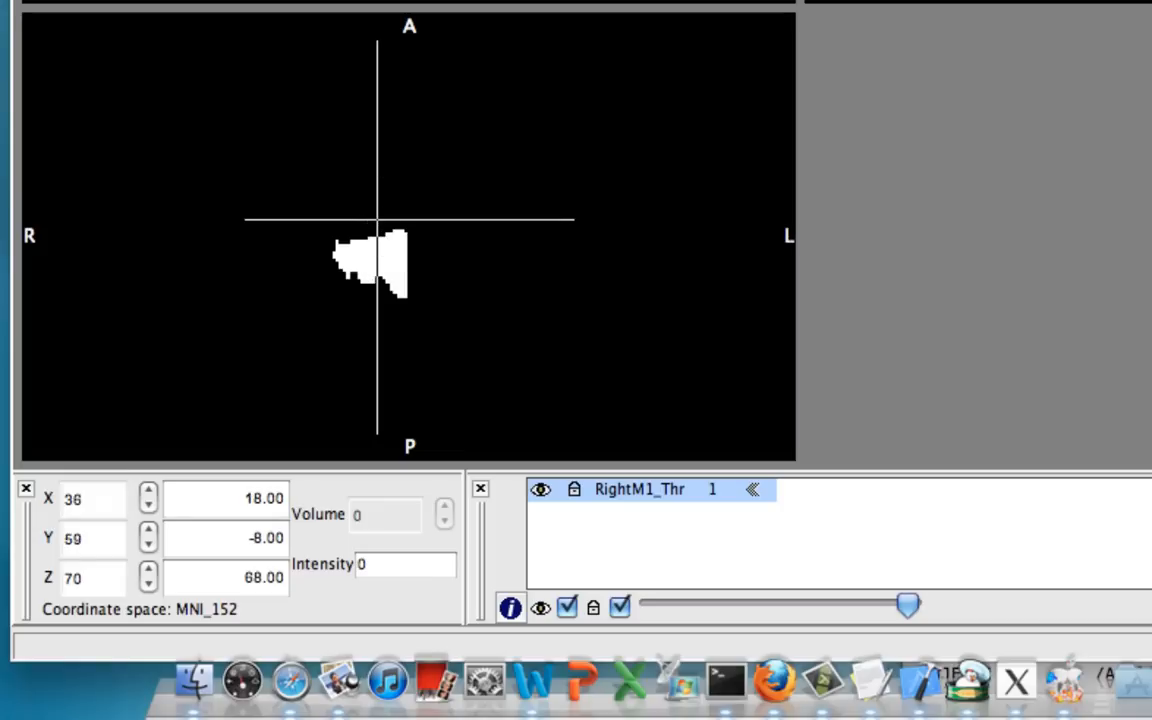
pyautogui.click(108, 8)
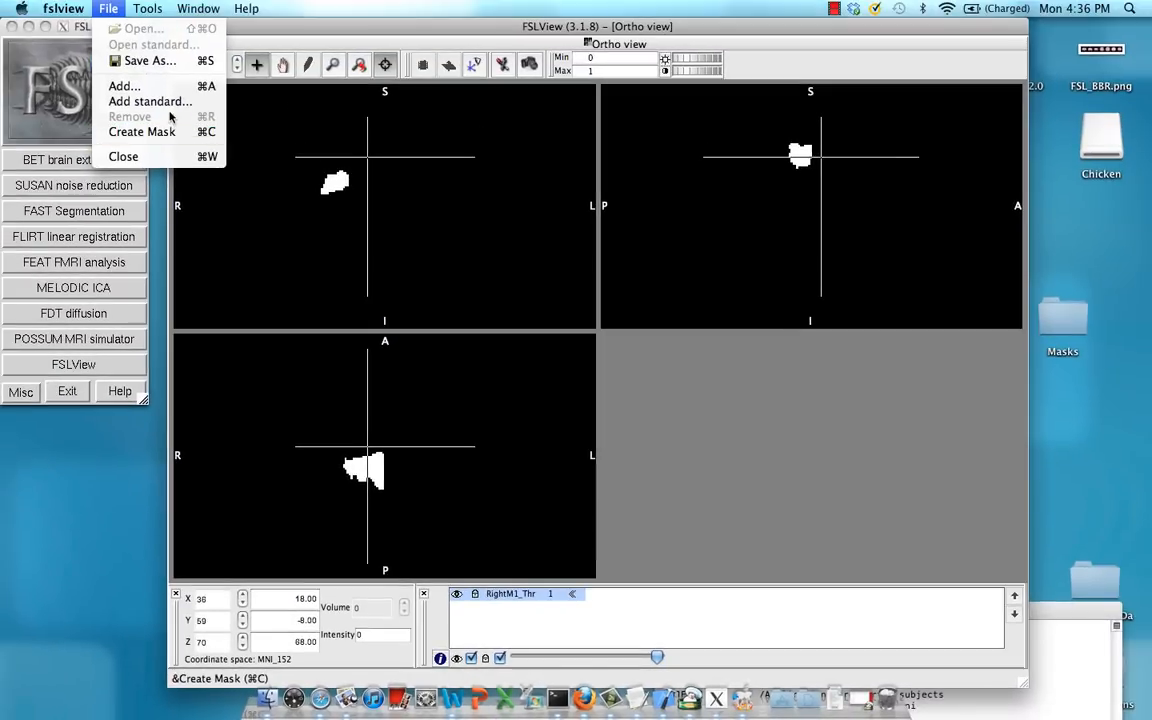
# - Add the avg152T1_brain standard and layer the RightM1_Thr mask above it
pyautogui.click(148, 100)
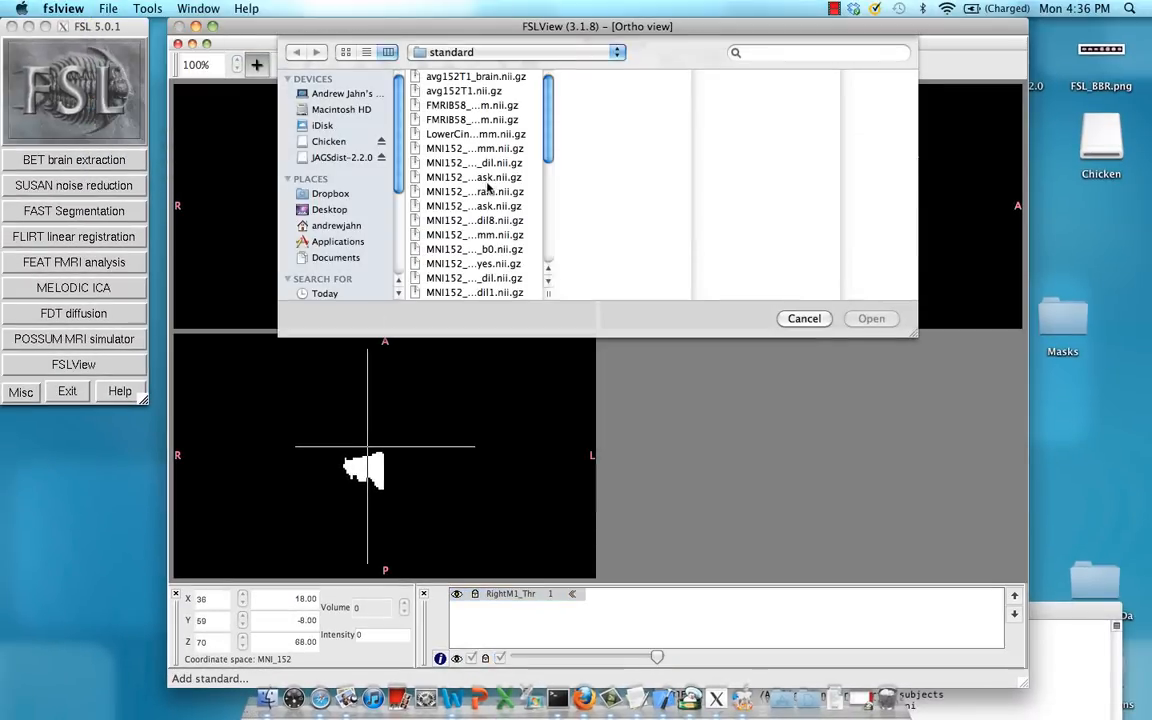
pyautogui.click(870, 318)
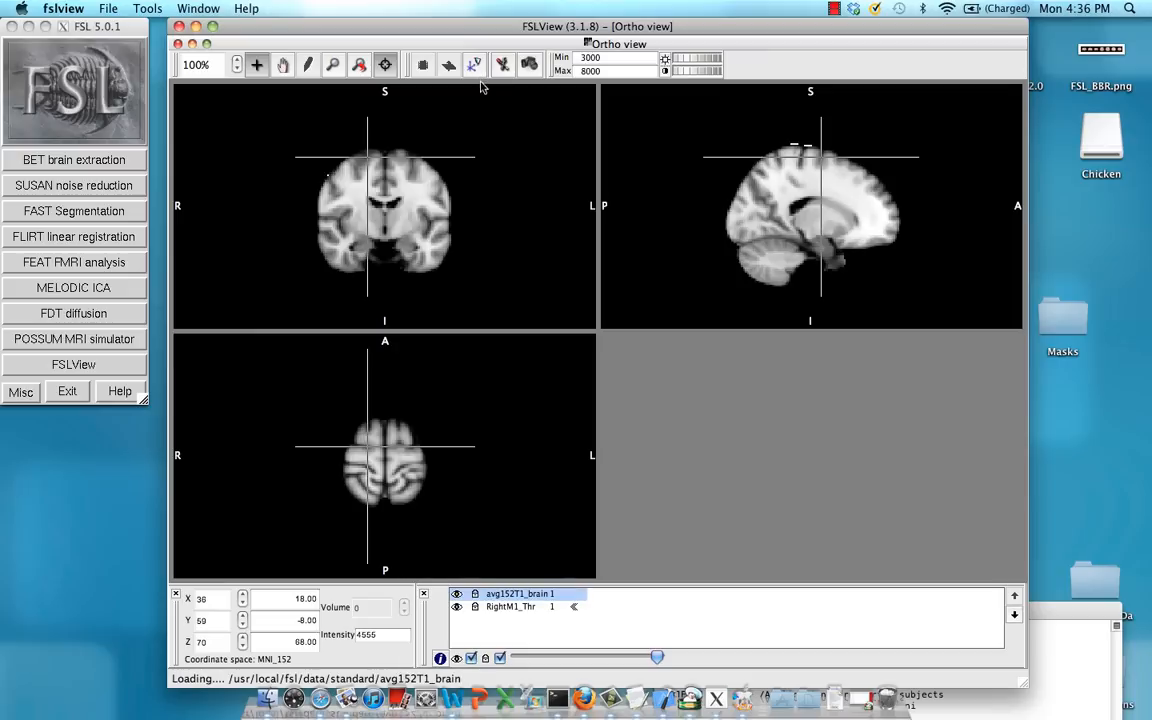
pyautogui.moveTo(1024, 610)
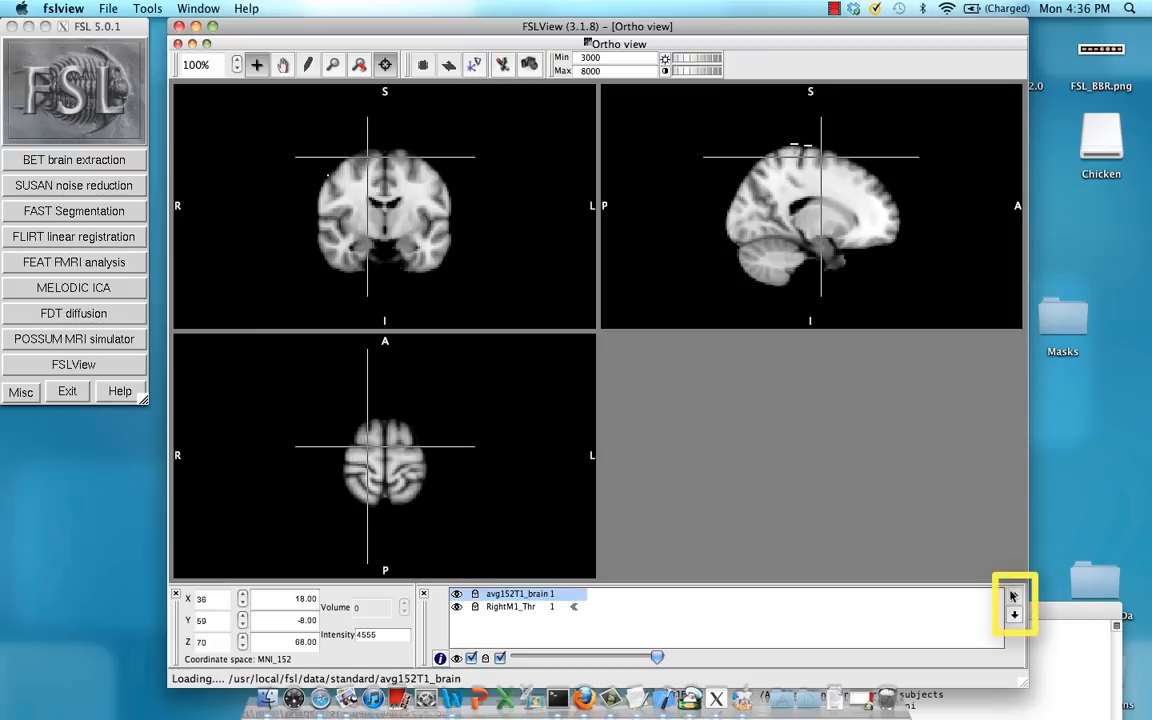
pyautogui.click(1012, 596)
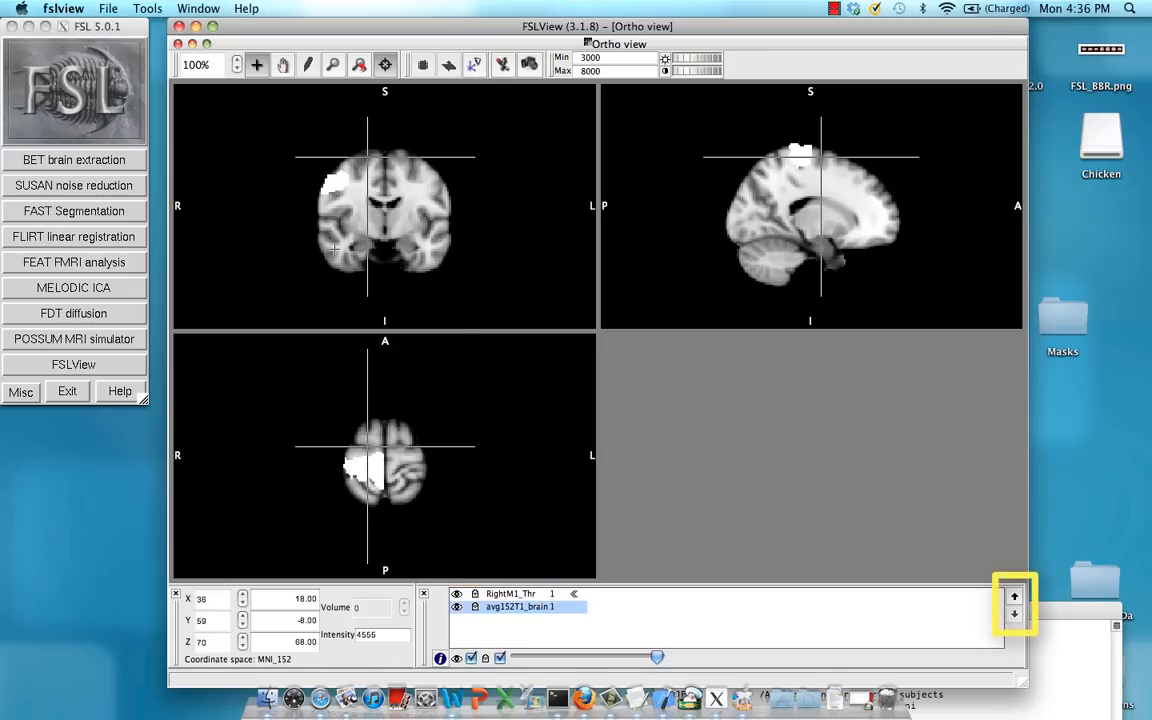